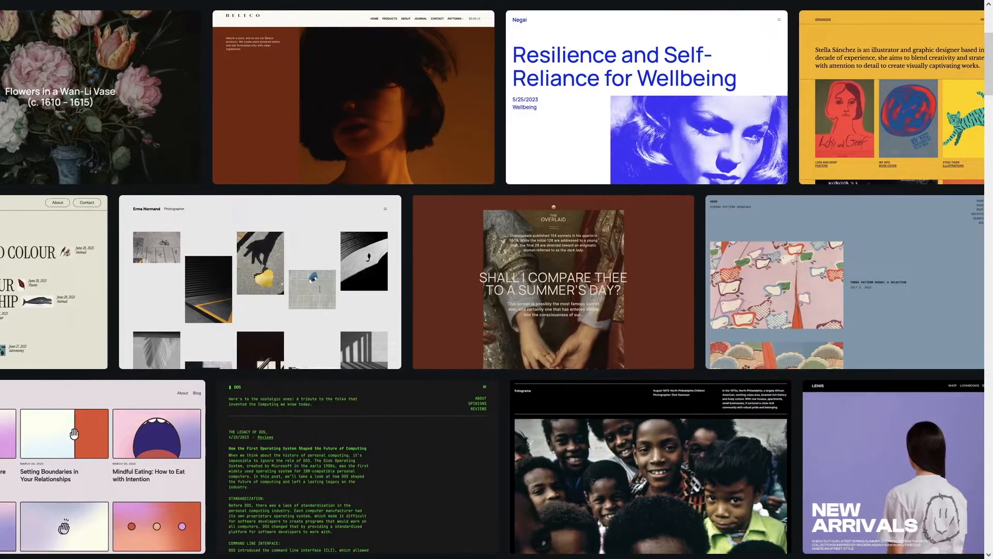
Step: Go from the theme directory to the WordPress.com log-in page via Log In
scroll("right", 3)
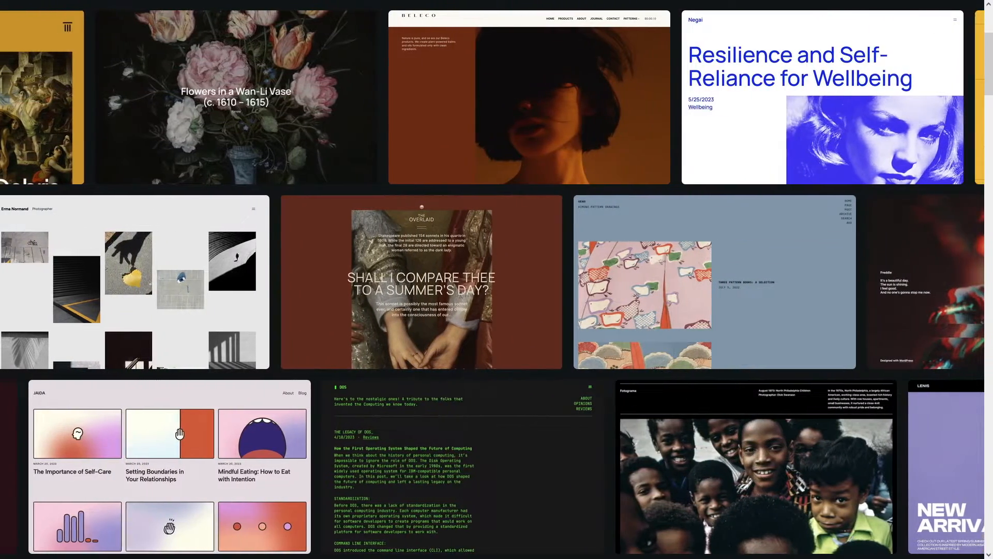
scroll("left", 3)
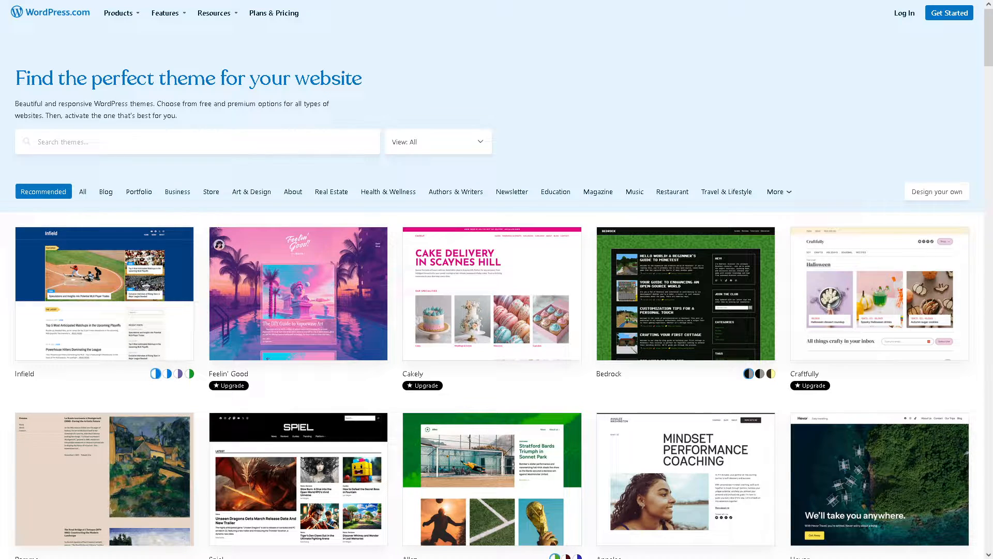
mouse_move(904, 13)
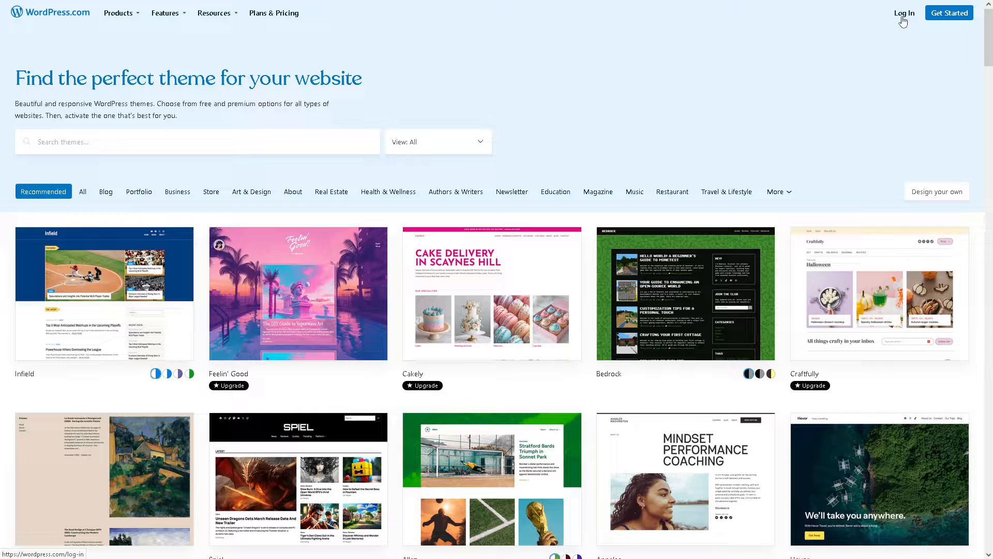
left_click(905, 12)
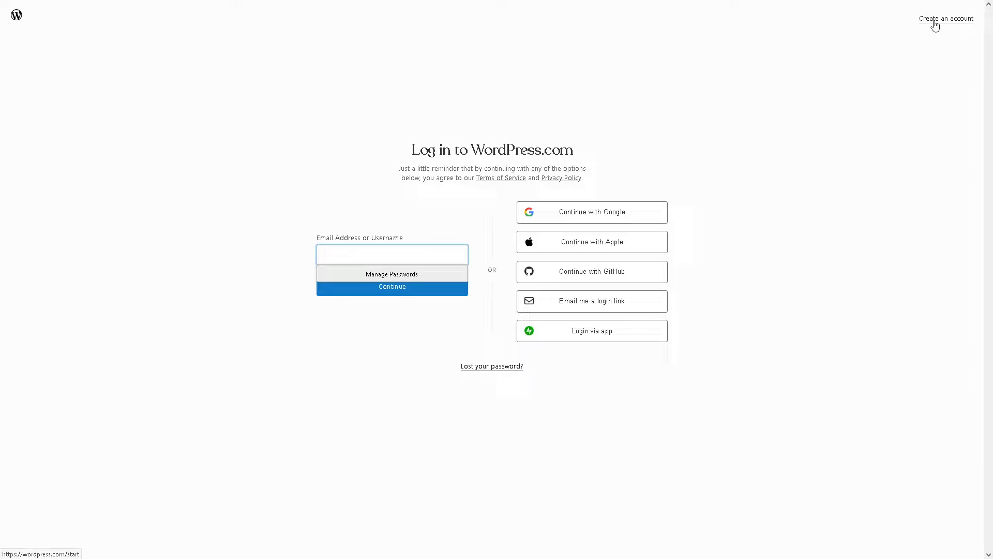
Step: Switch from log-in to the Create an account page with its sign-up choices
left_click(946, 19)
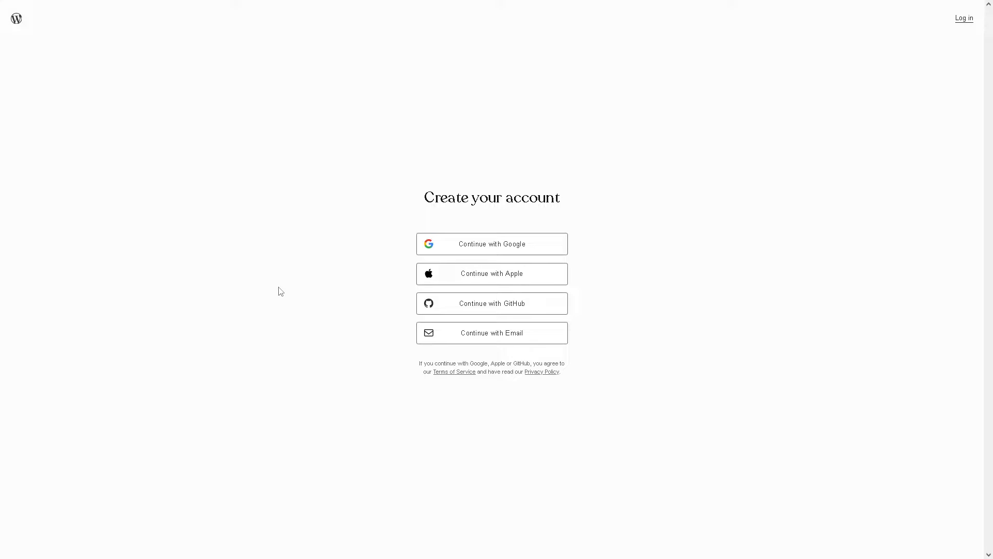
mouse_move(280, 295)
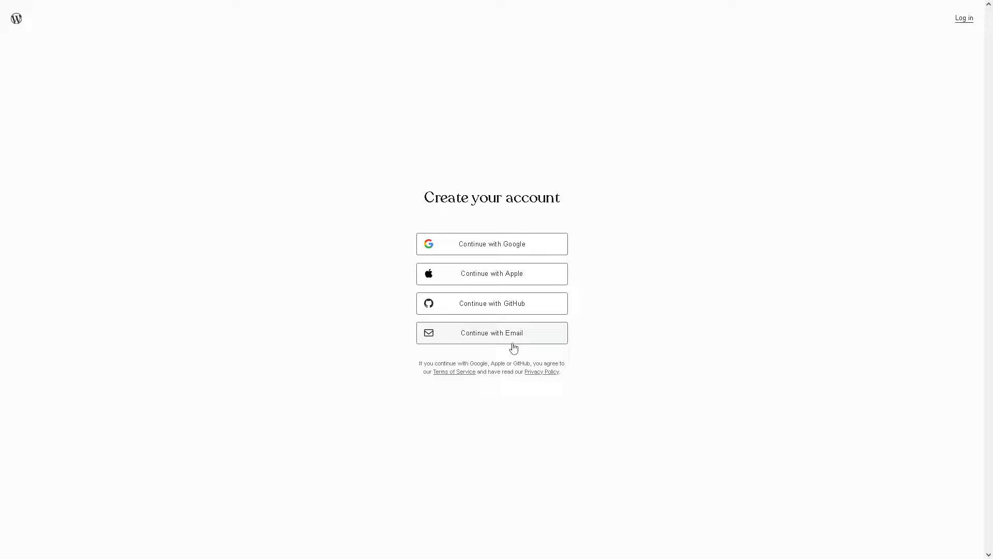
mouse_move(509, 349)
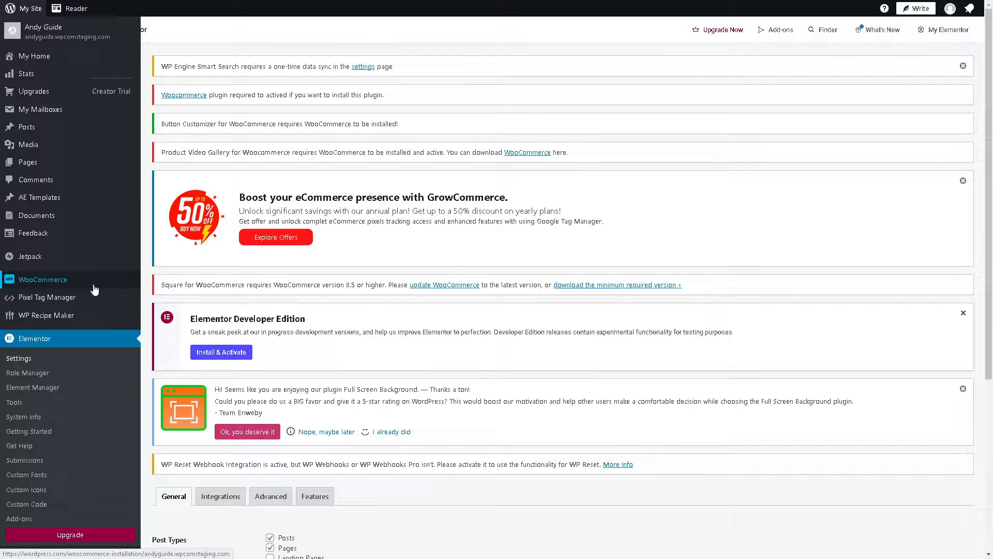
scroll("down", 3)
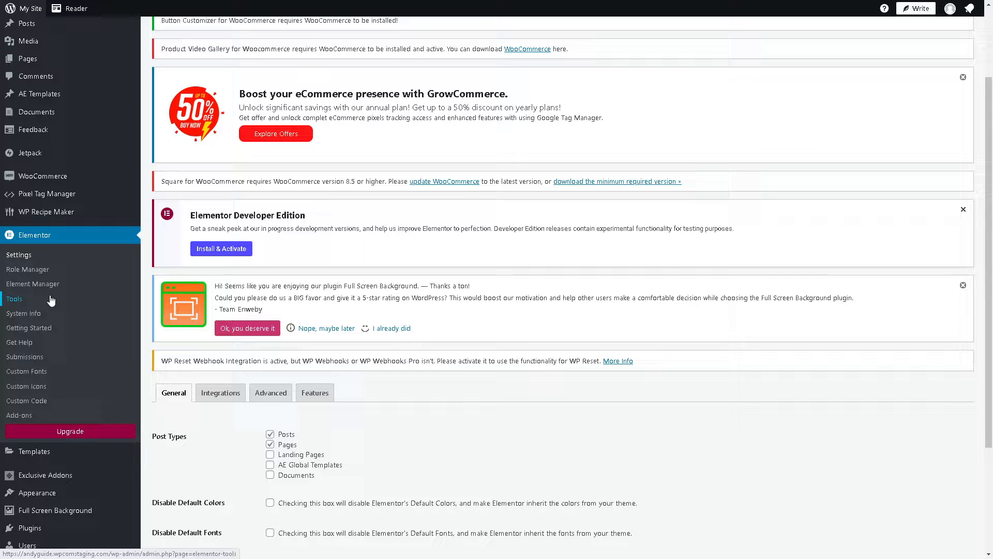
mouse_move(45, 211)
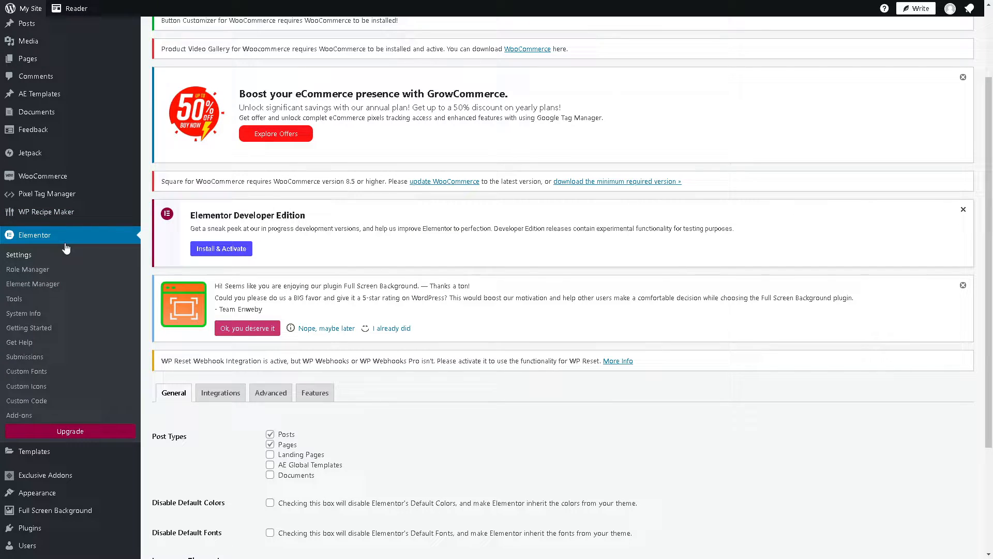
mouse_move(33, 129)
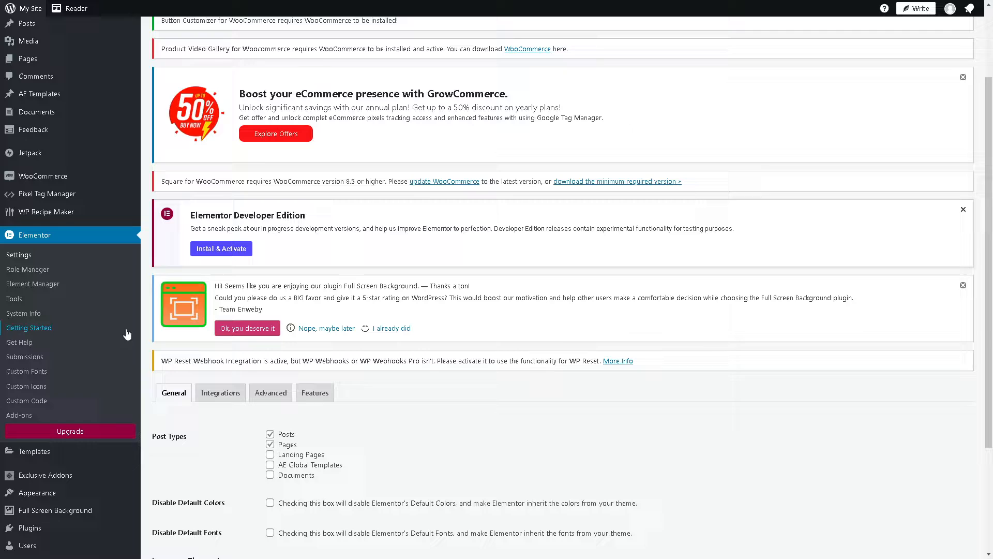
mouse_move(26, 371)
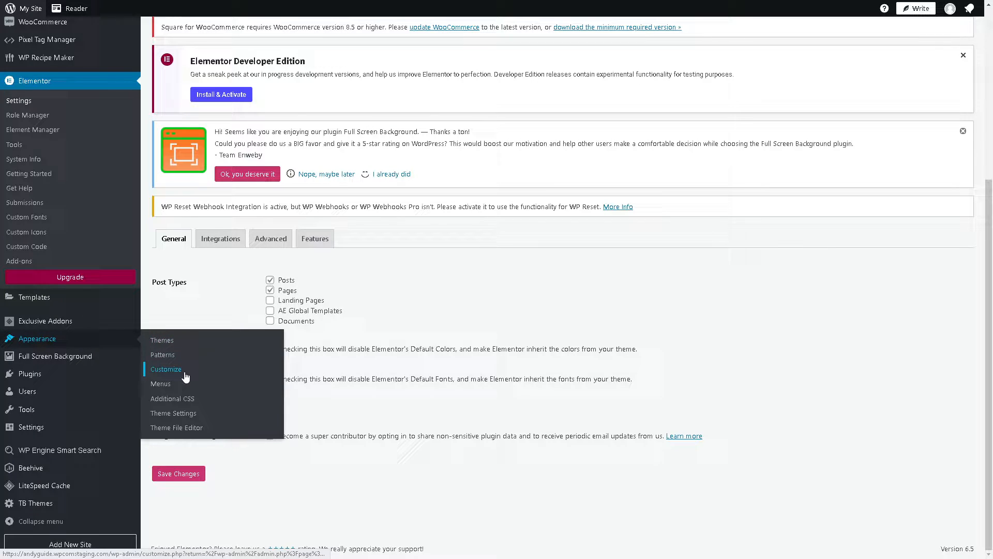
Step: View the installed plugins, then start a new page from Pages > Add New Page
left_click(28, 433)
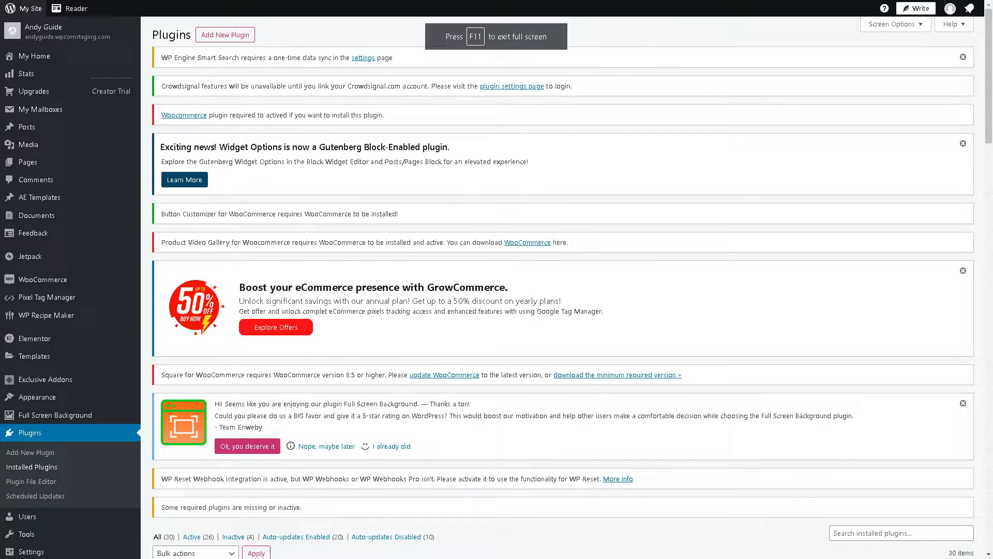
mouse_move(28, 162)
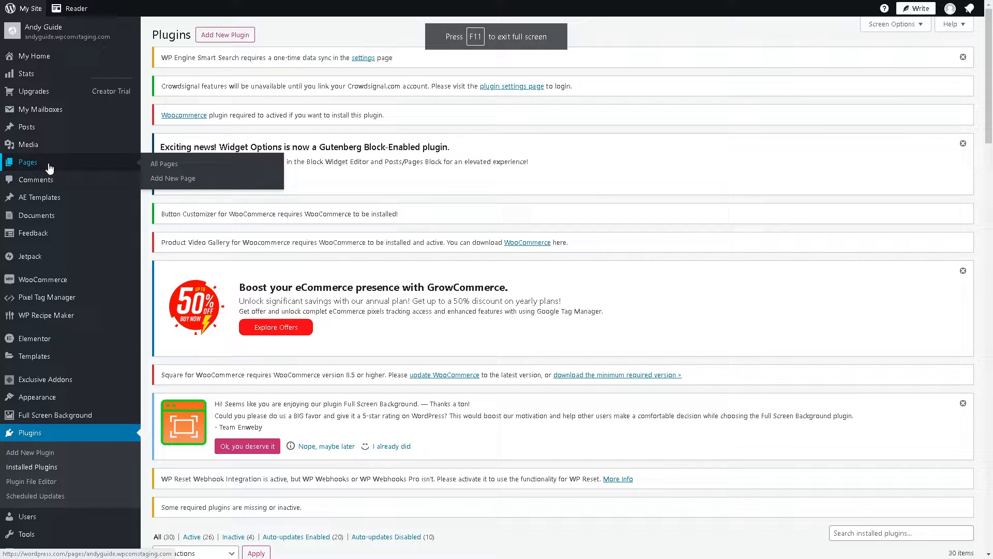
left_click(173, 178)
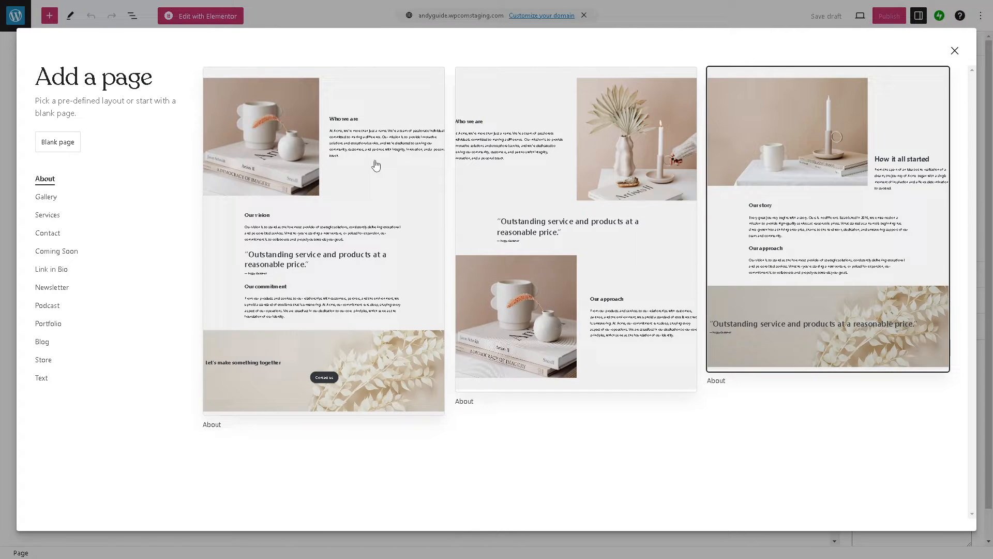
Step: Scroll the pattern picker down to the Duotone Cover layout with its PERSPECTIVE headline
scroll("down", 3)
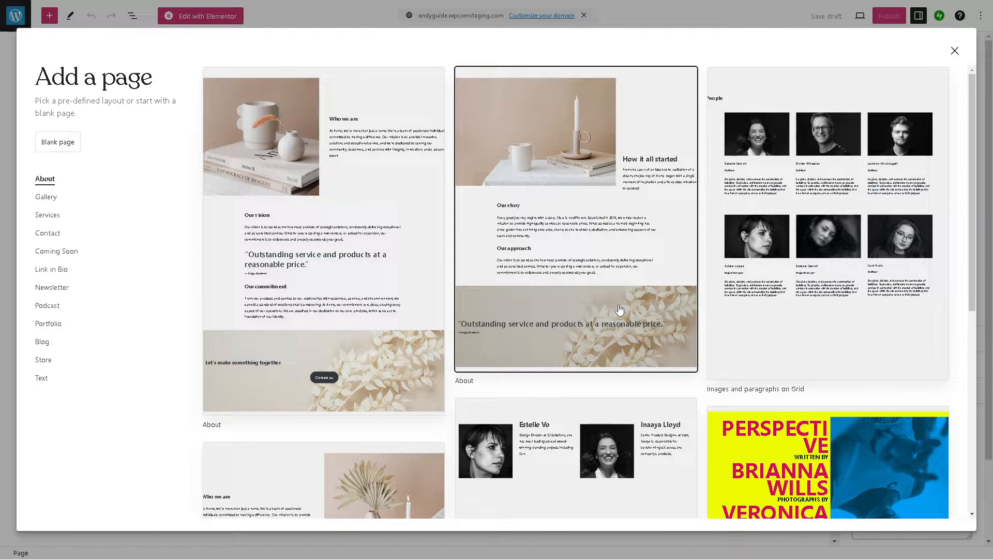
scroll("down", 3)
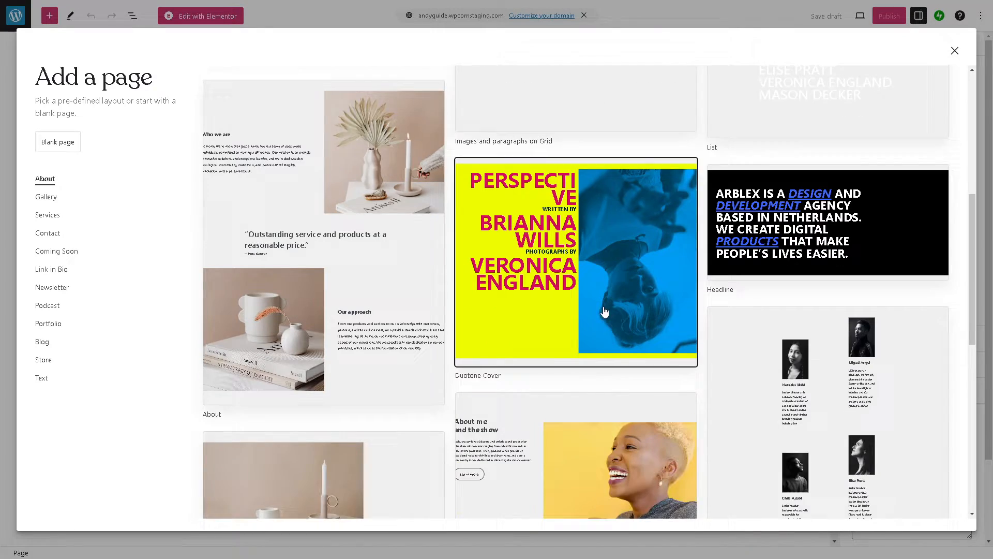
scroll("down", 3)
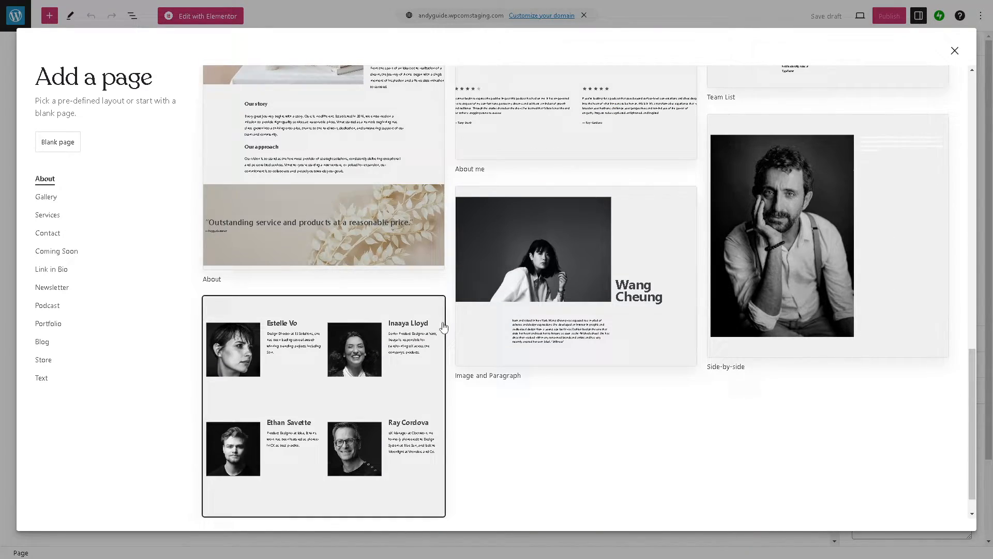
scroll("down", 3)
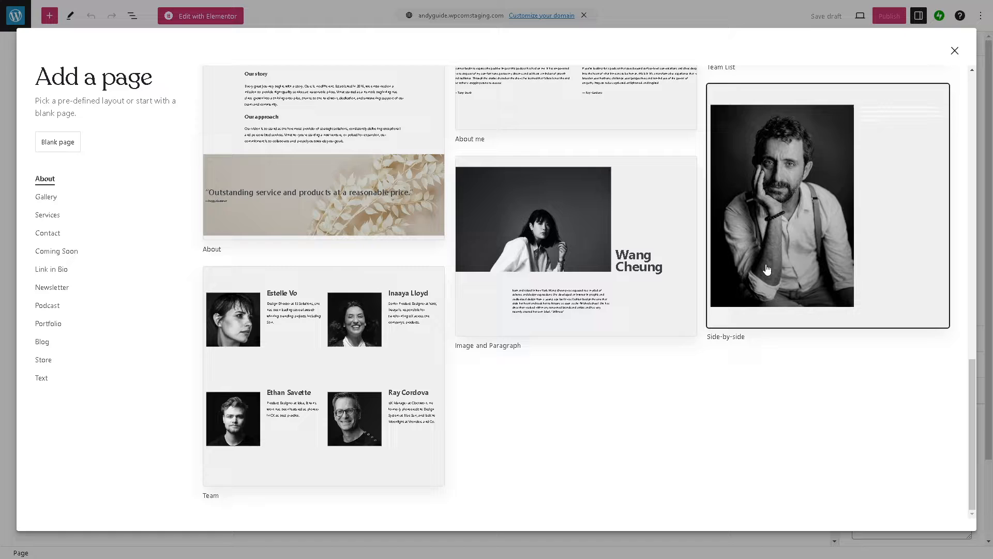
scroll("down", 3)
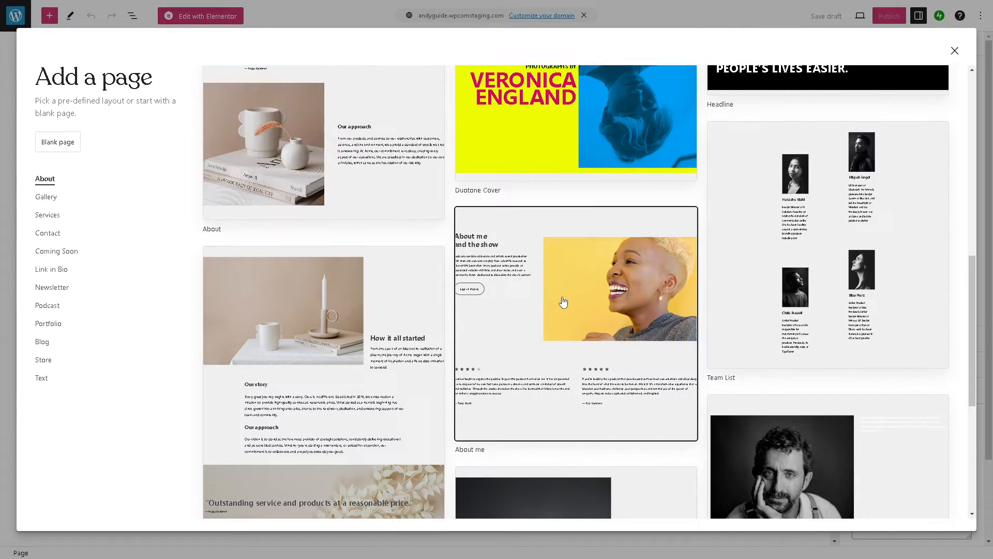
scroll("down", 3)
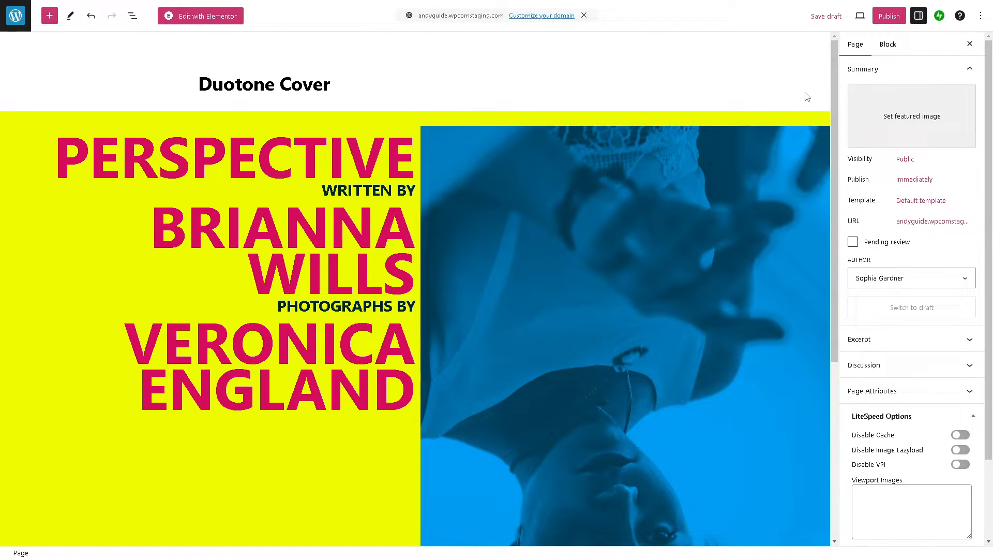
Step: Publish the Duotone Cover page, then switch to editing it with Elementor
left_click(888, 15)
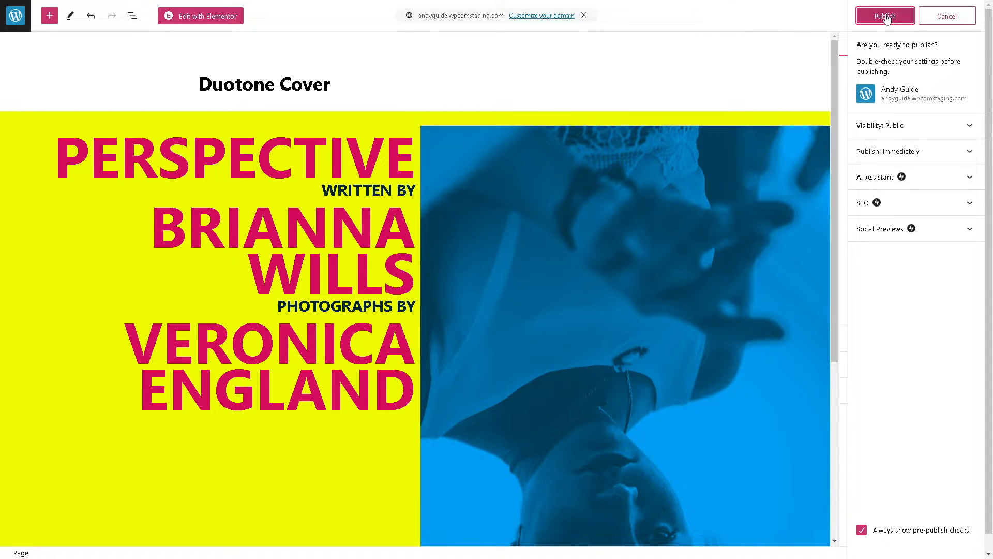
left_click(884, 15)
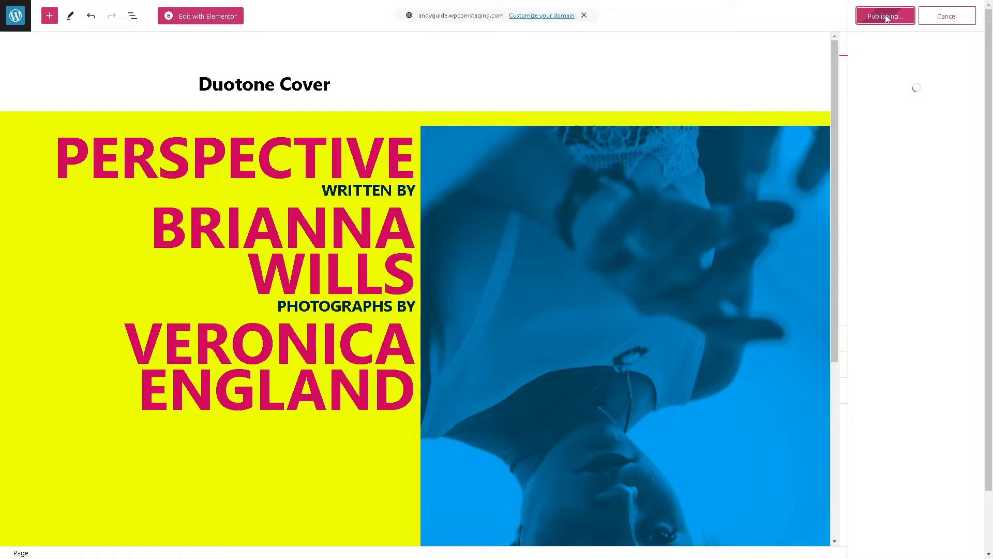
left_click(885, 16)
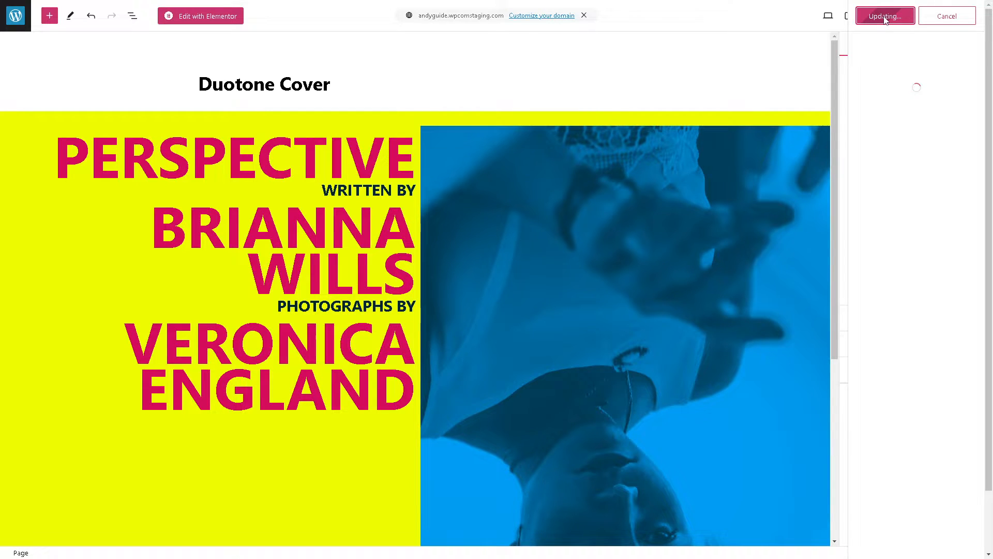
left_click(885, 16)
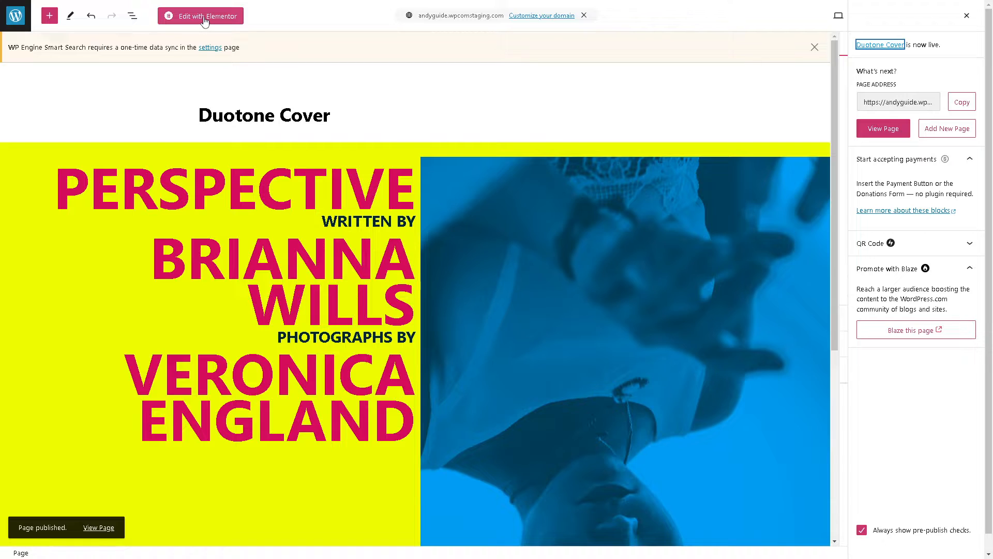
left_click(200, 16)
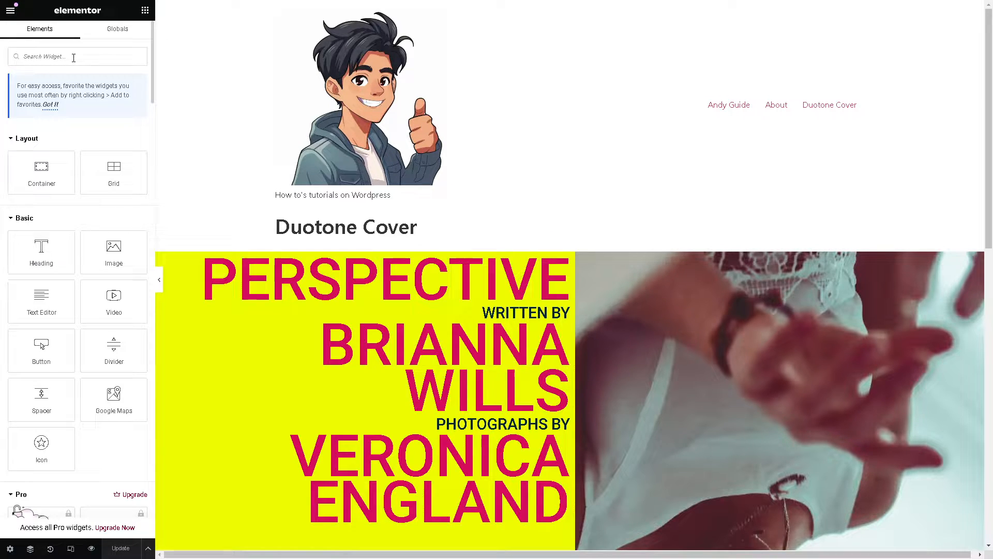
Step: Search the Elementor widgets for 'sidebar' to bring up the Sidebar widget
type("sidebar")
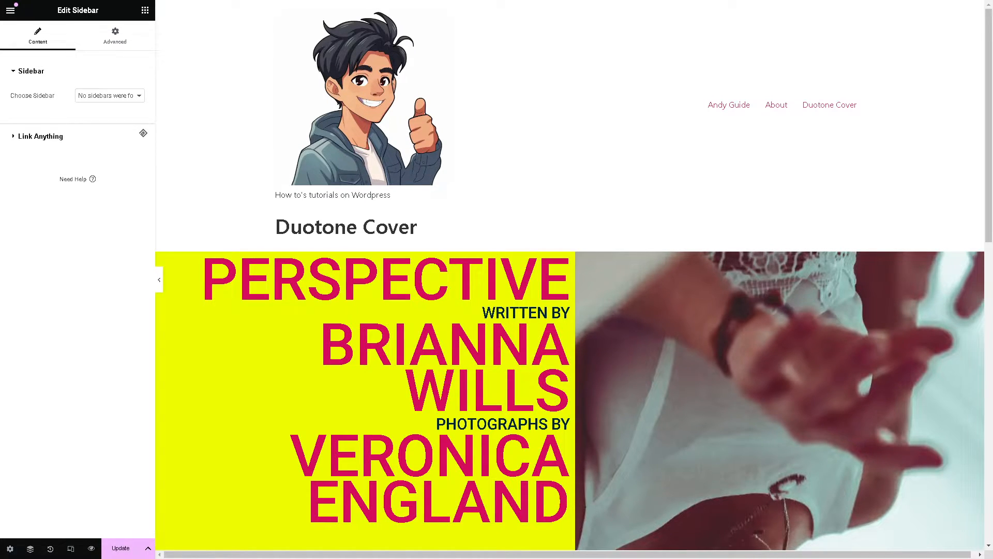
Step: Collapse the Sidebar content options and move to the widget's Advanced settings
left_click(30, 71)
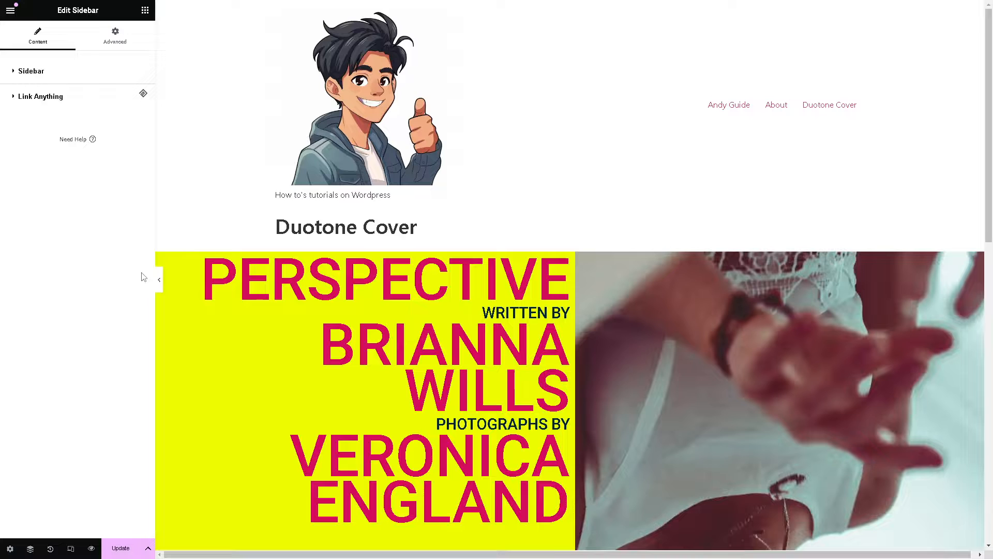
left_click(160, 278)
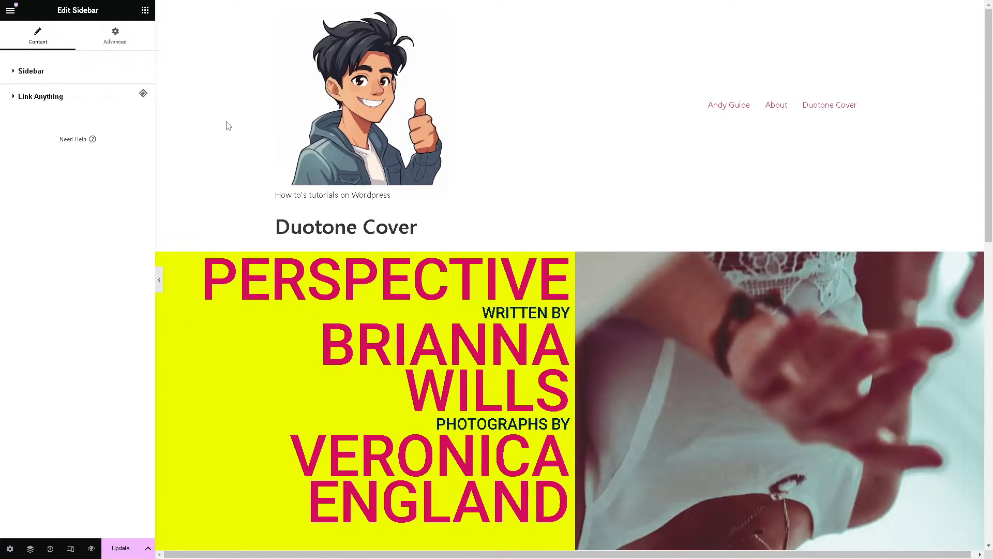
left_click(115, 37)
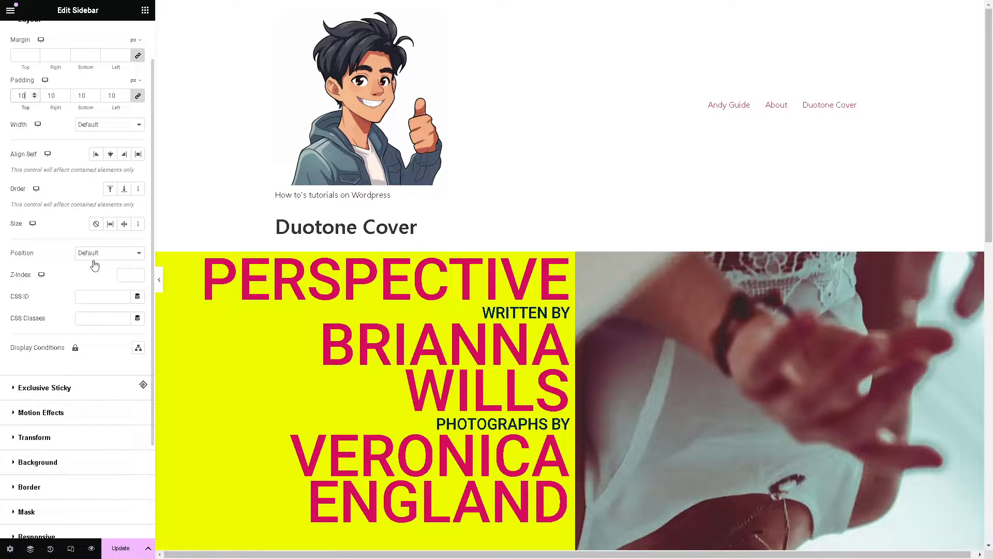
Step: Expand Attributes, Background on Hover state, and Transform in the Sidebar's Advanced settings
scroll("down", 3)
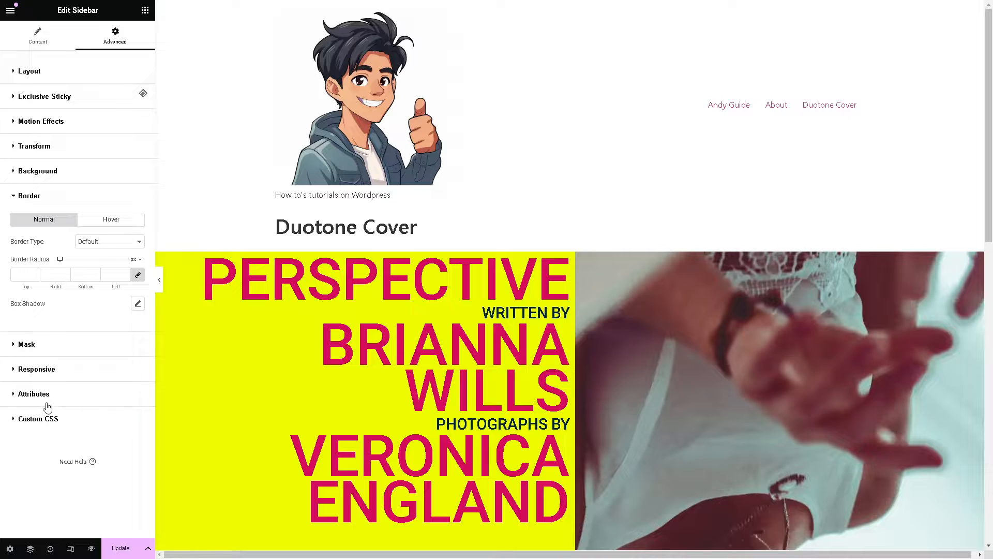
mouse_move(42, 427)
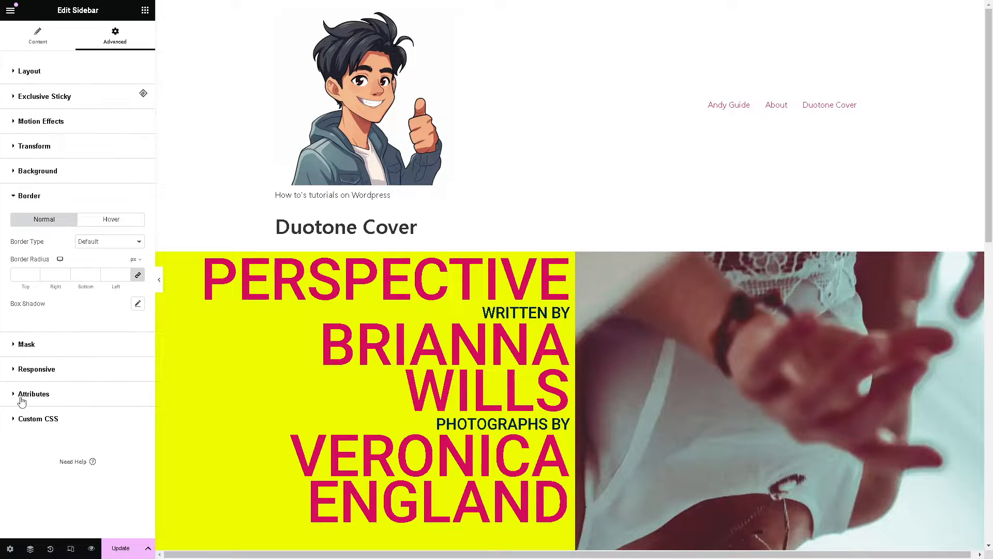
left_click(33, 393)
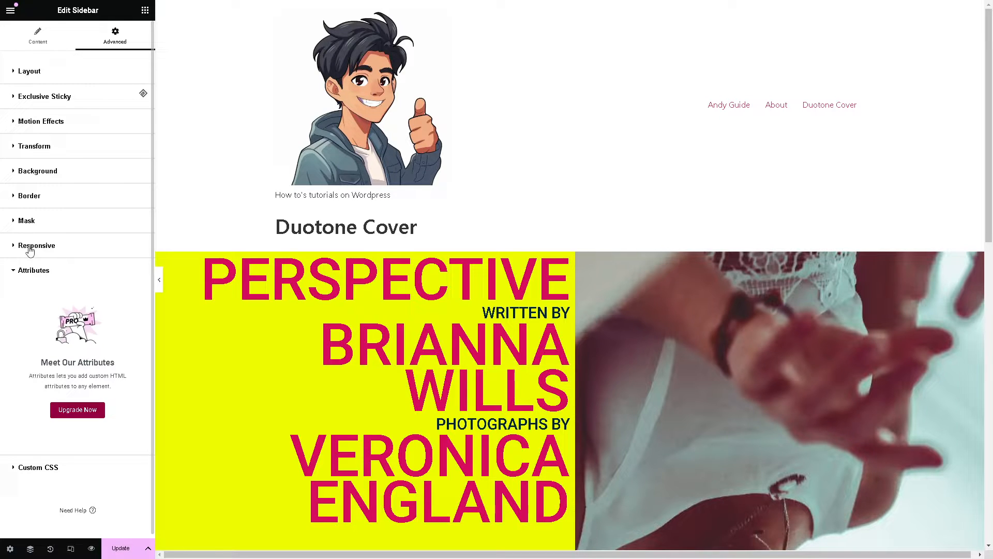
left_click(37, 171)
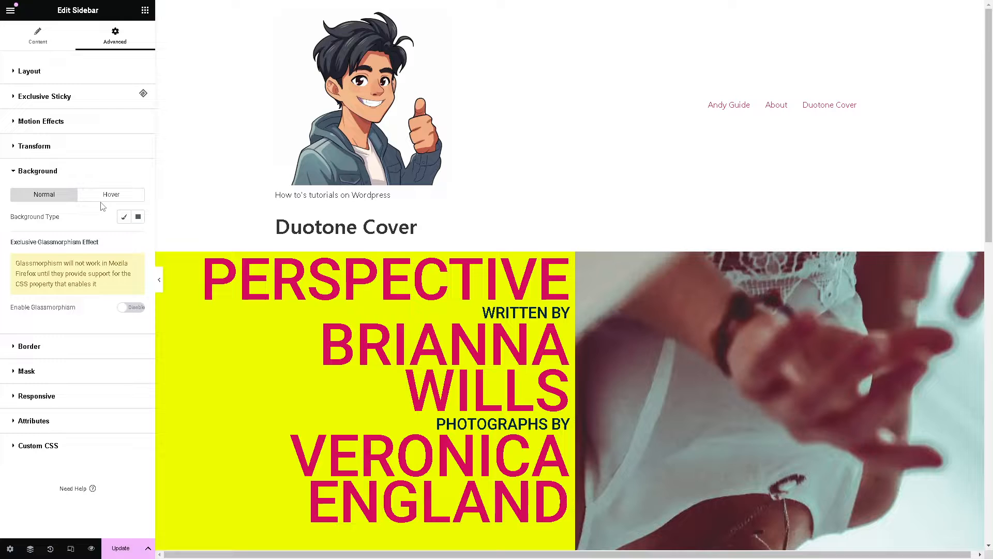
left_click(111, 195)
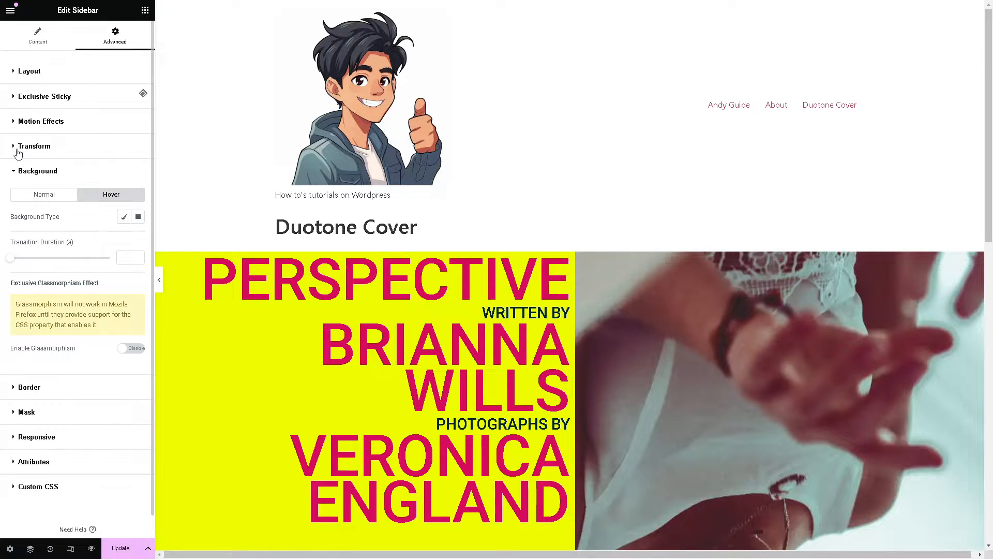
left_click(34, 145)
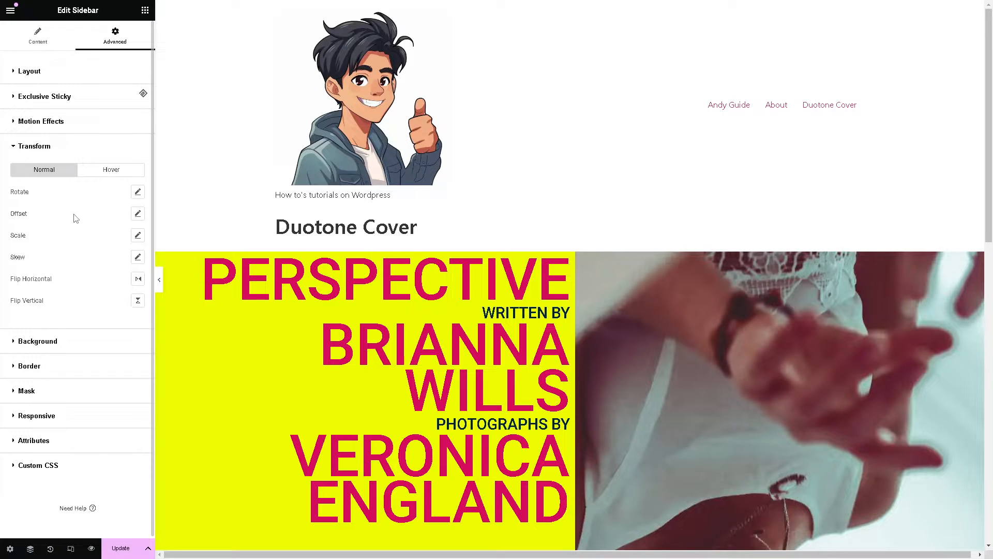
mouse_move(33, 262)
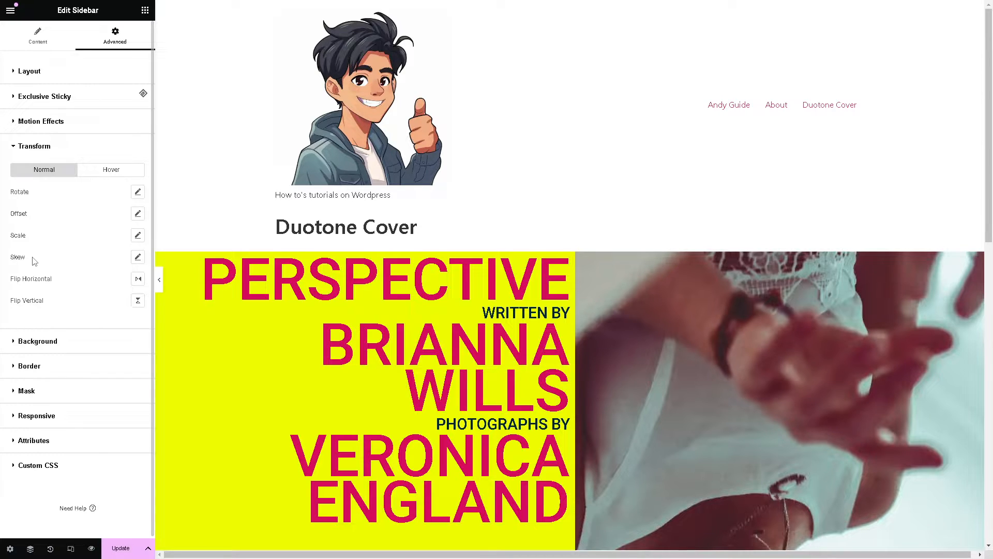
mouse_move(33, 286)
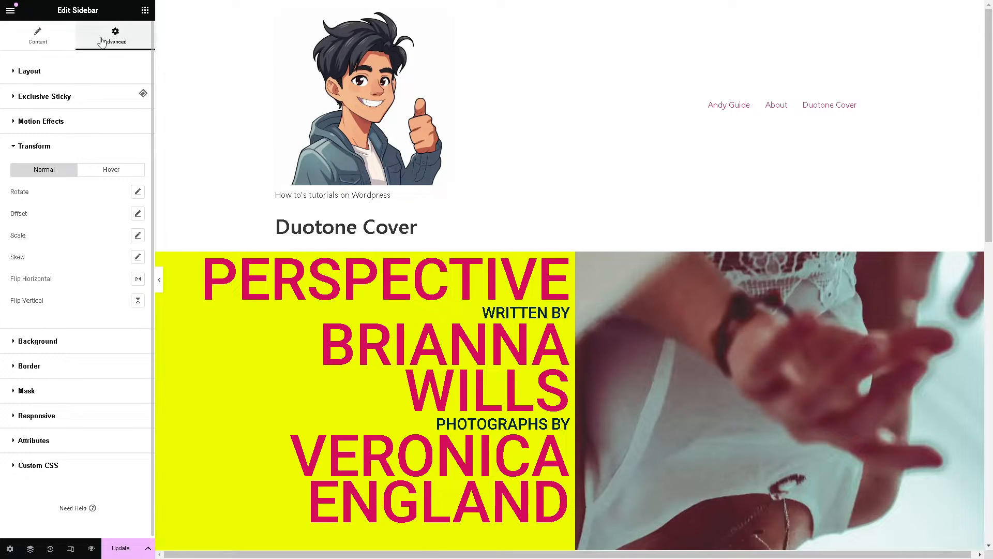
Step: Return to Content, check the Choose Sidebar list (none available) and close it unchanged
left_click(37, 36)
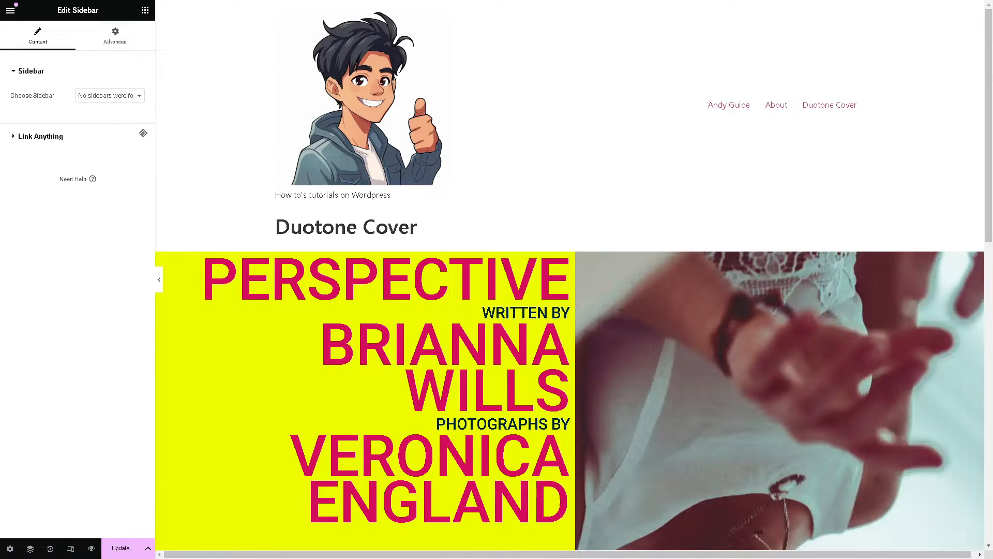
left_click(108, 95)
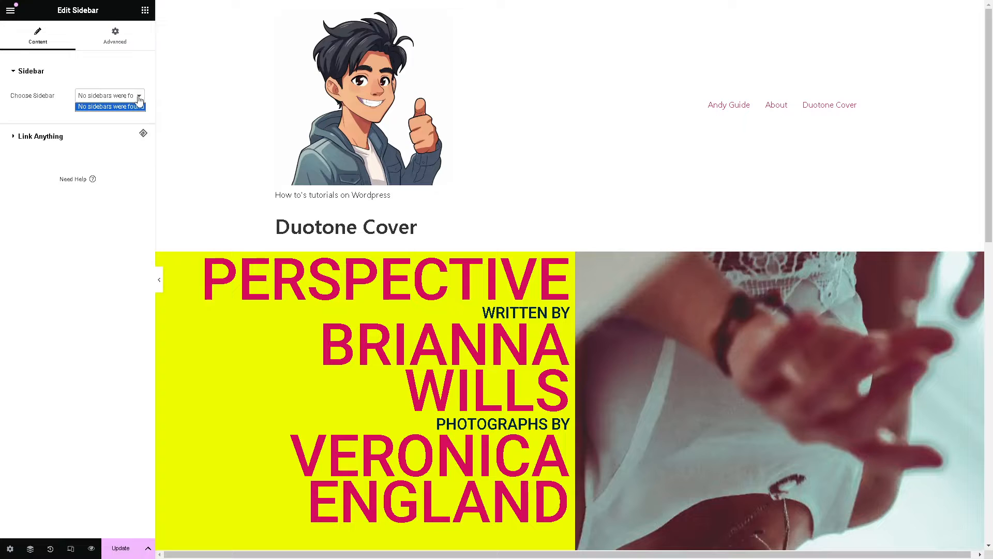
left_click(30, 72)
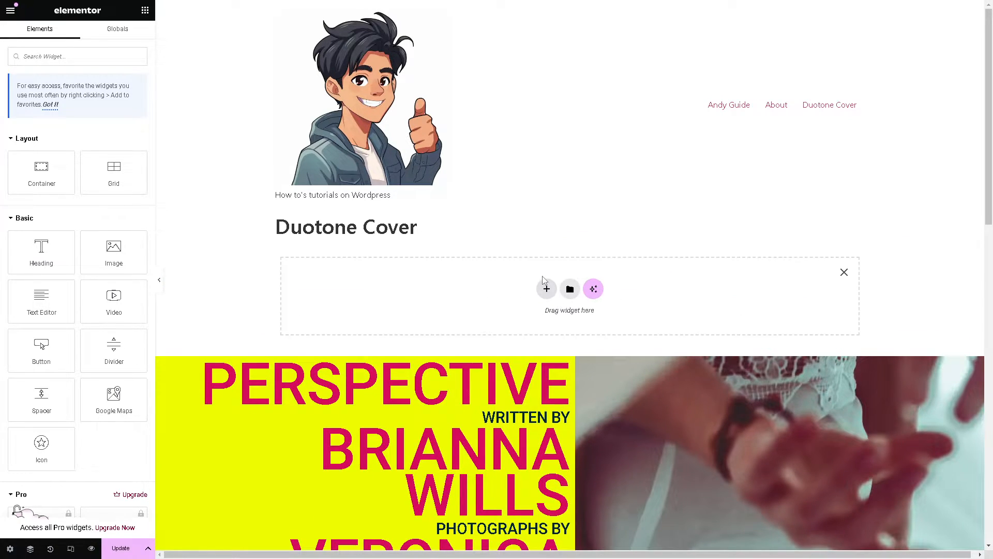
mouse_move(547, 288)
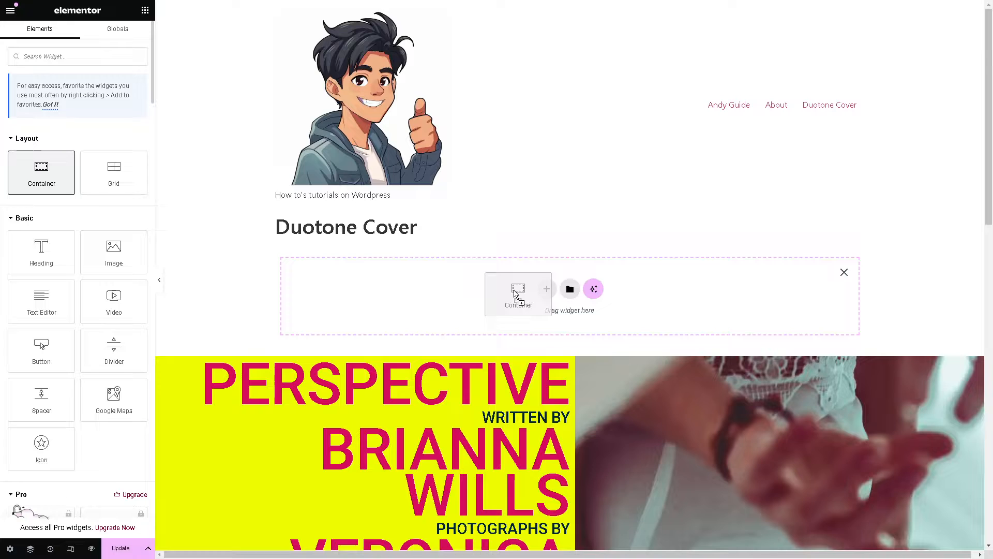
Step: Place an empty Container in the drop zone between the title and the cover block
left_click(519, 293)
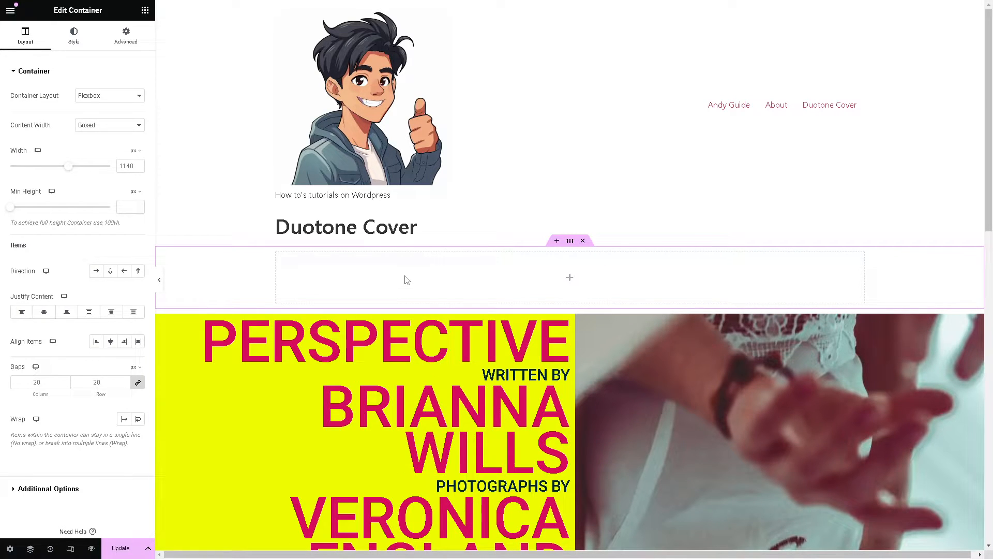
mouse_move(570, 281)
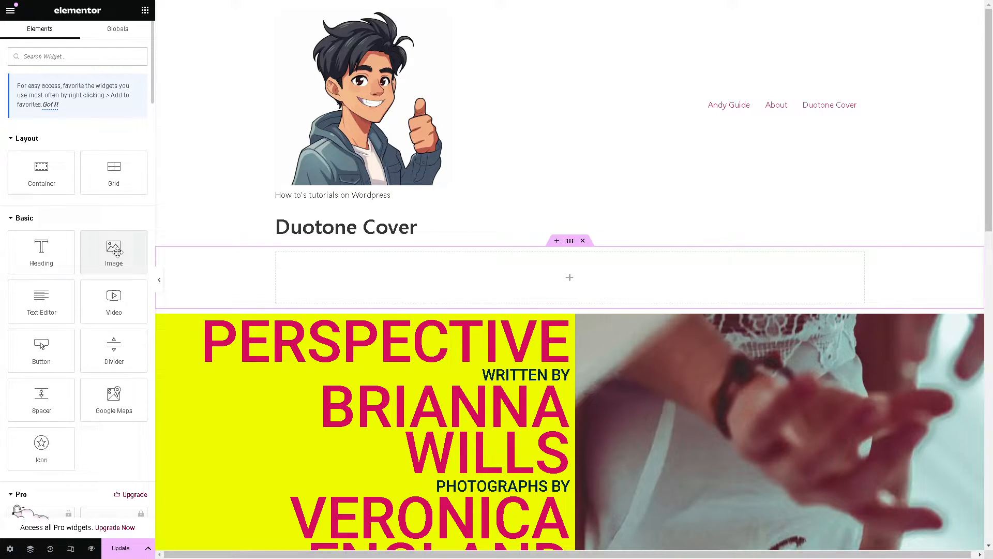
Step: Add an Image placeholder above the Duotone Cover and a Sidebar widget above that image
left_click_drag(114, 252, 531, 219)
type("sidebar")
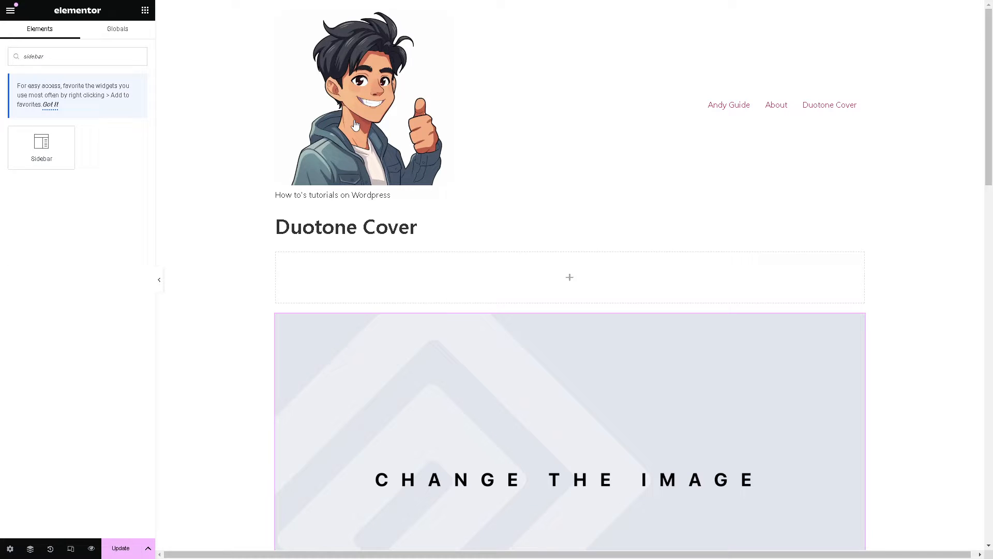
left_click_drag(40, 147, 570, 347)
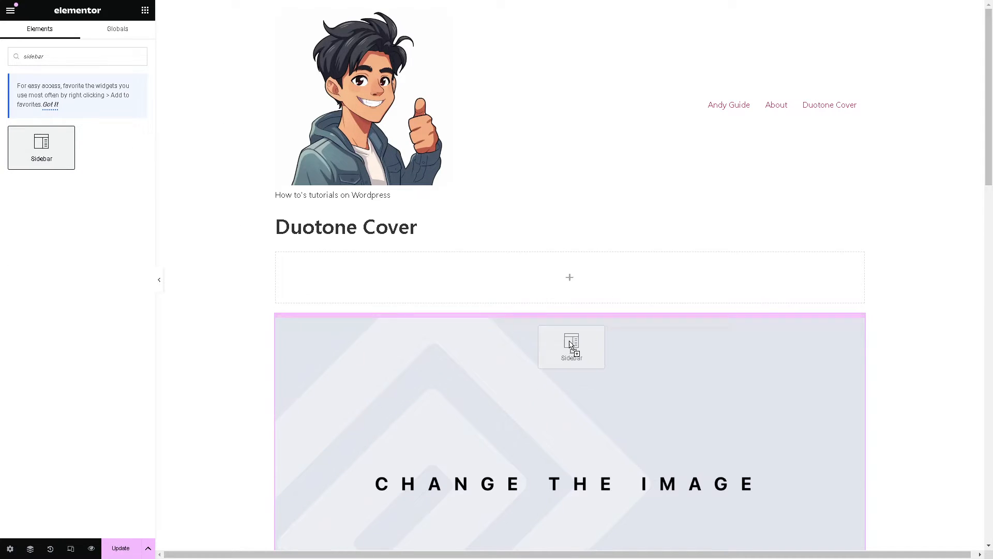
left_click_drag(42, 147, 571, 347)
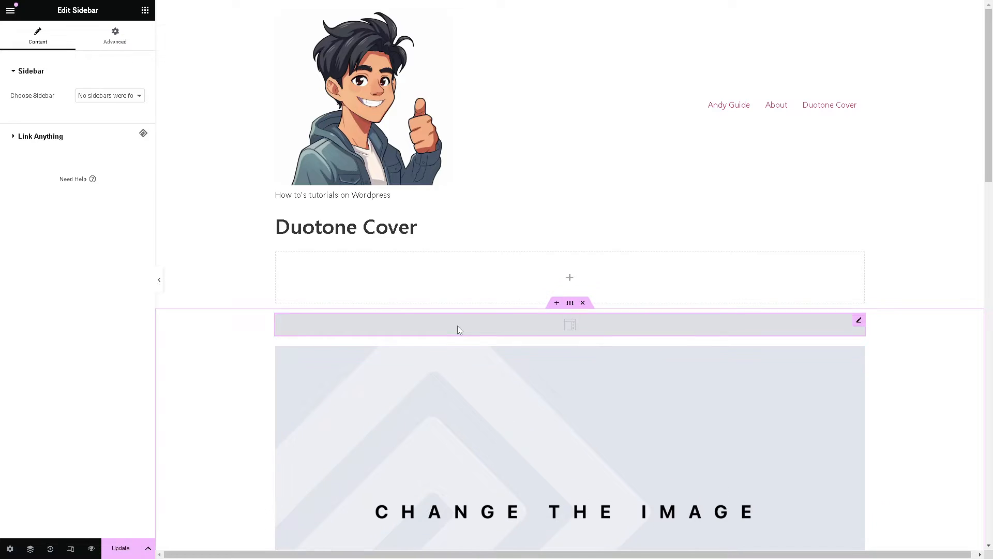
mouse_move(565, 325)
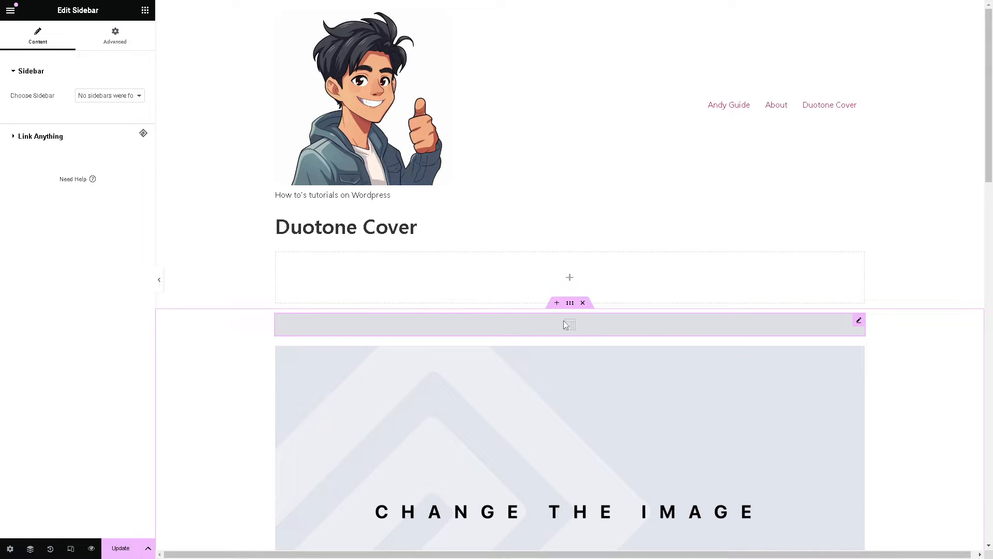
mouse_move(859, 320)
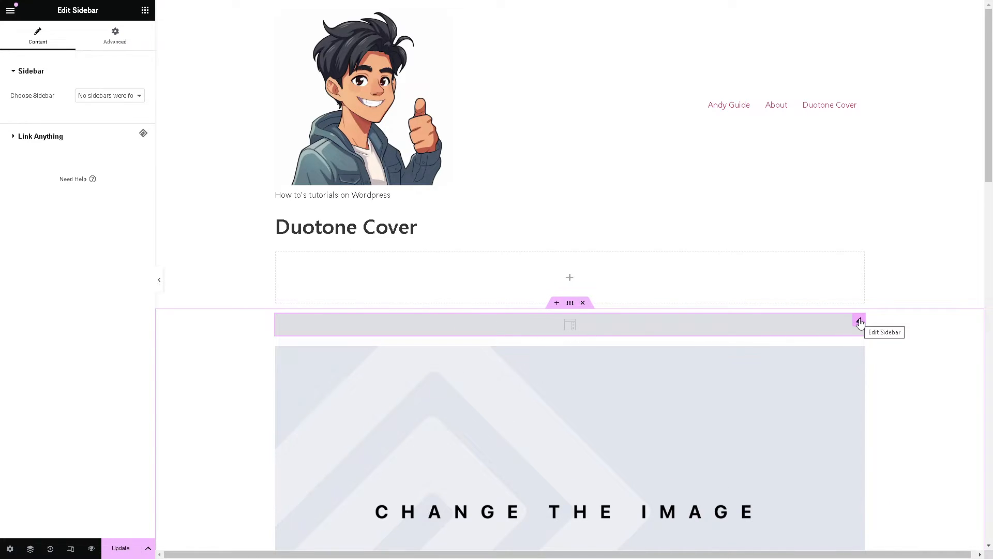
mouse_move(849, 320)
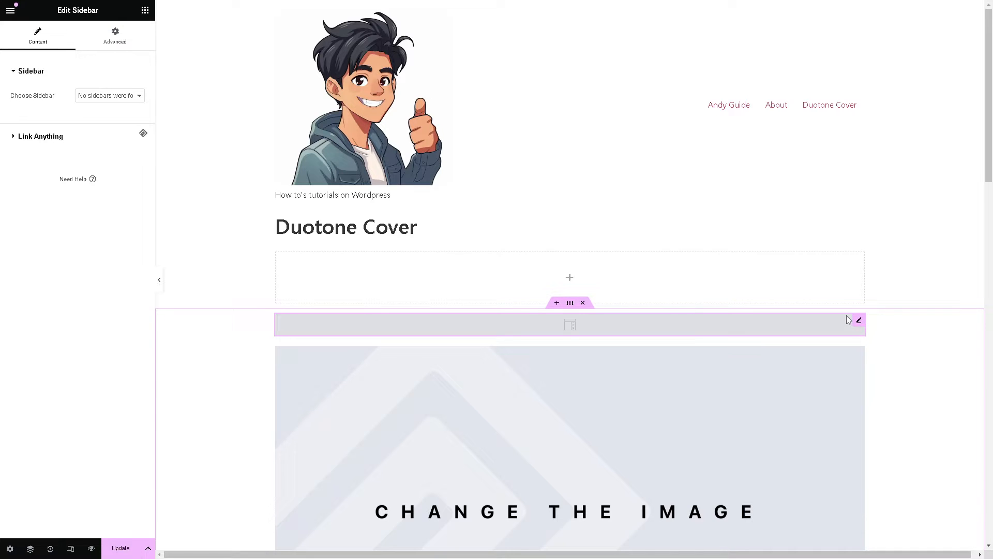
mouse_move(573, 326)
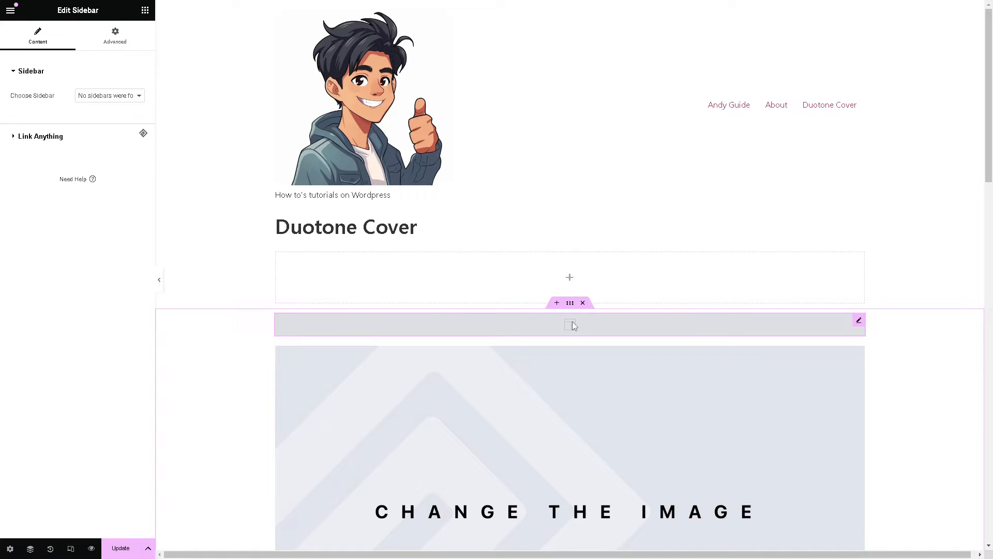
scroll("down", 3)
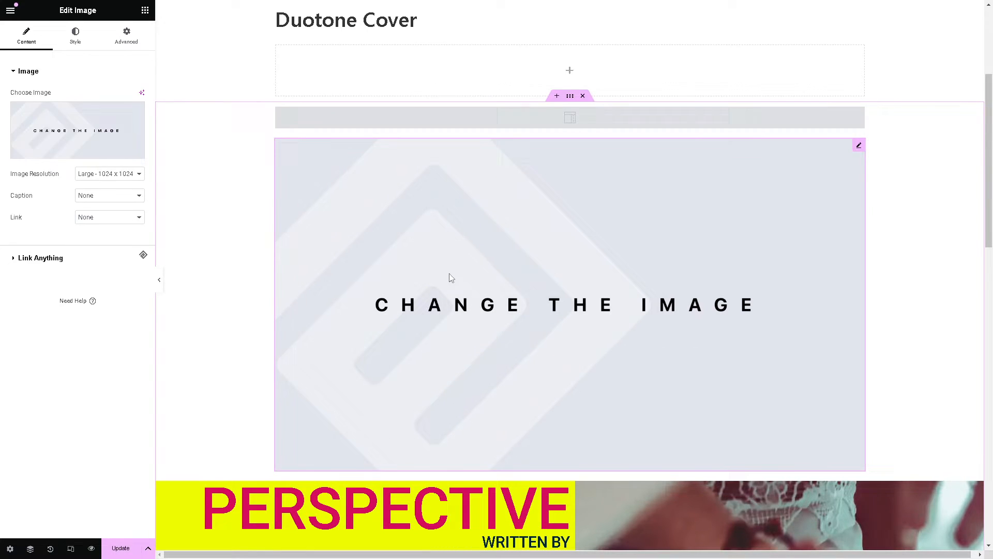
mouse_move(490, 283)
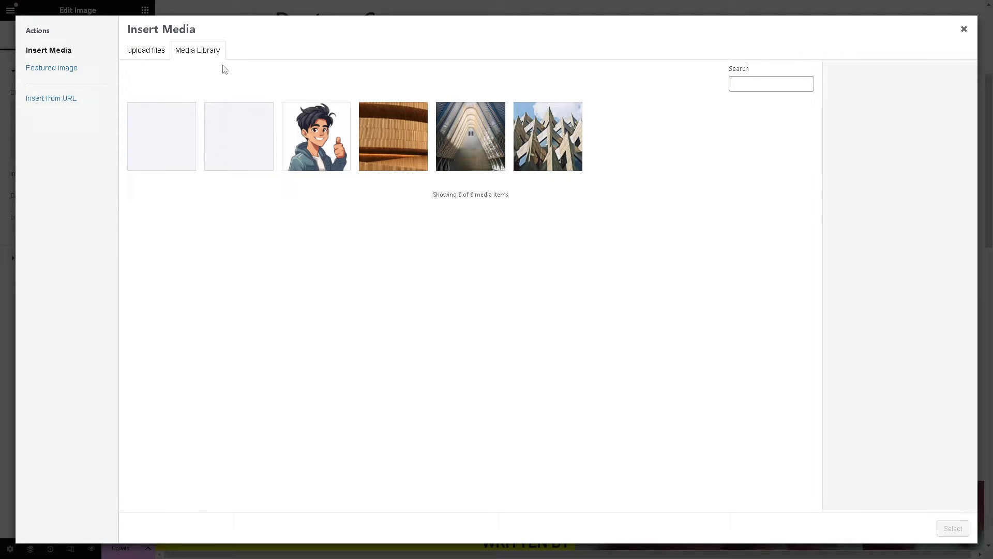
mouse_move(406, 145)
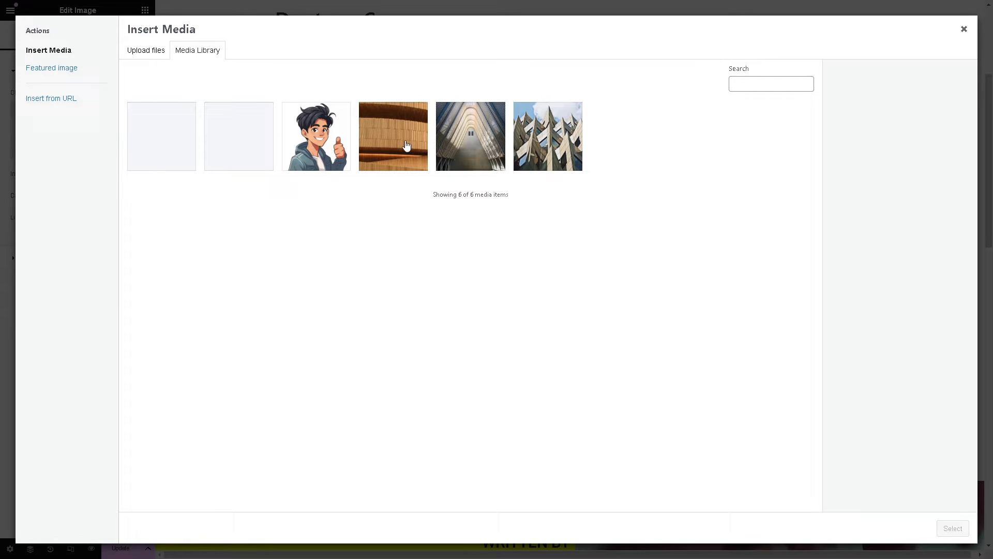
Step: Insert the arched-corridor photo from the Media Library into the image block, editing its title
left_click(470, 135)
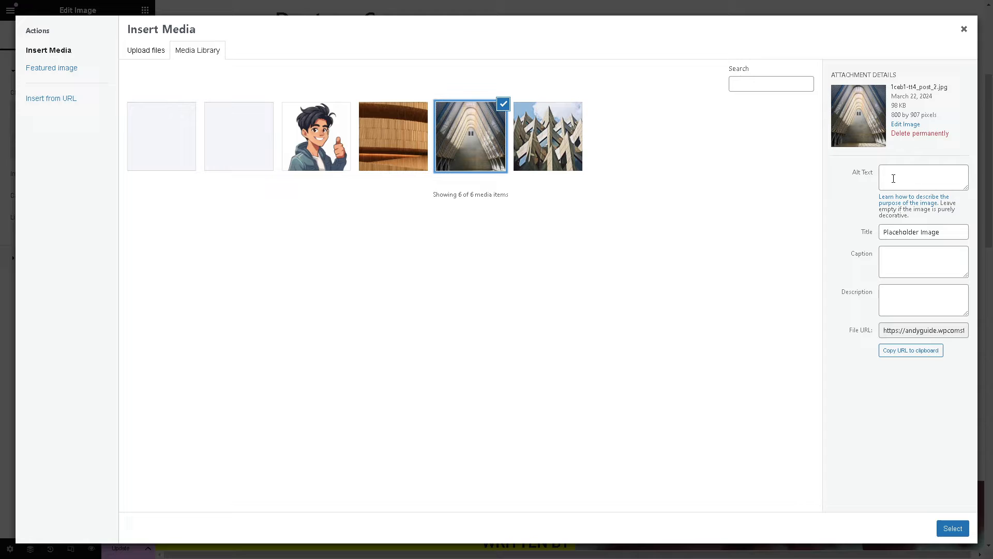
left_click(923, 232)
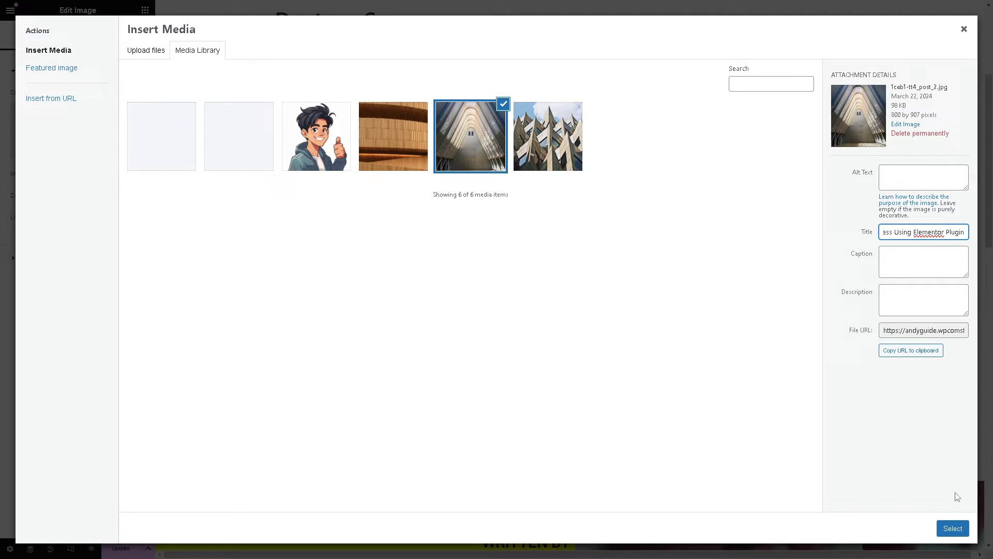
left_click(952, 527)
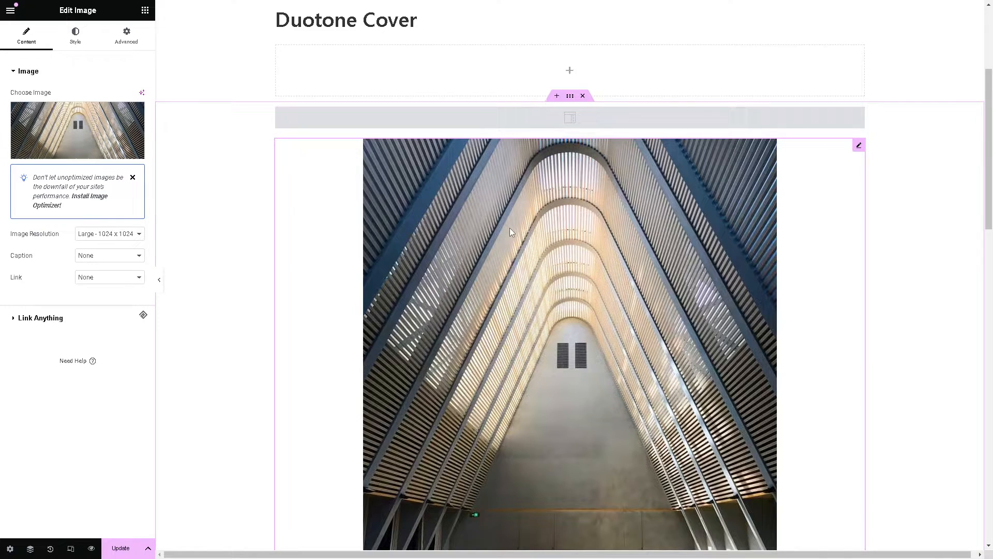
scroll("down", 3)
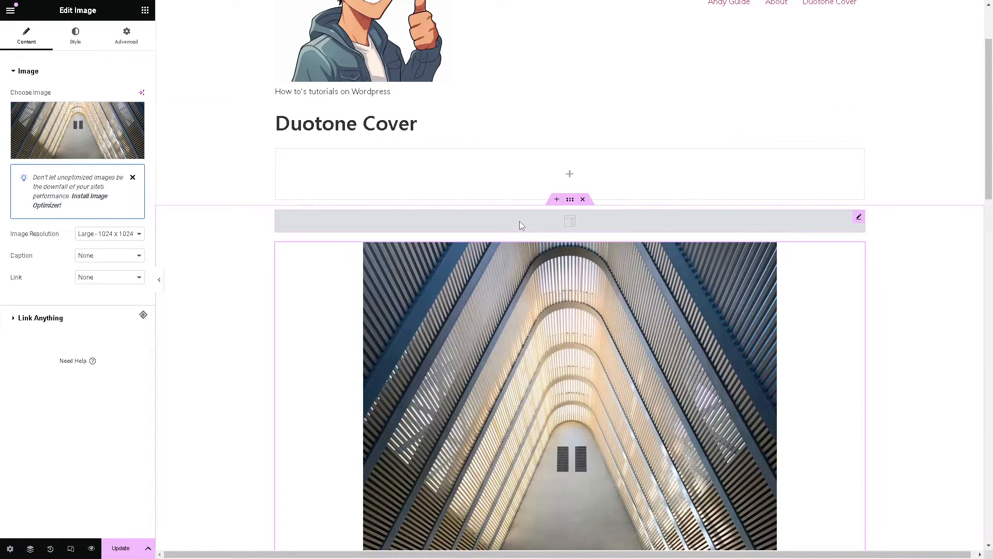
scroll("down", 3)
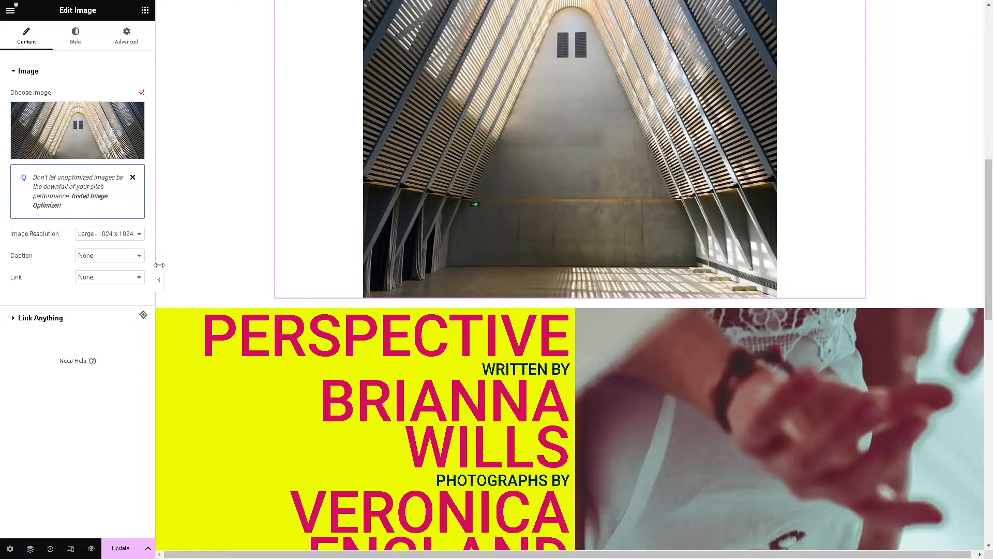
mouse_move(293, 289)
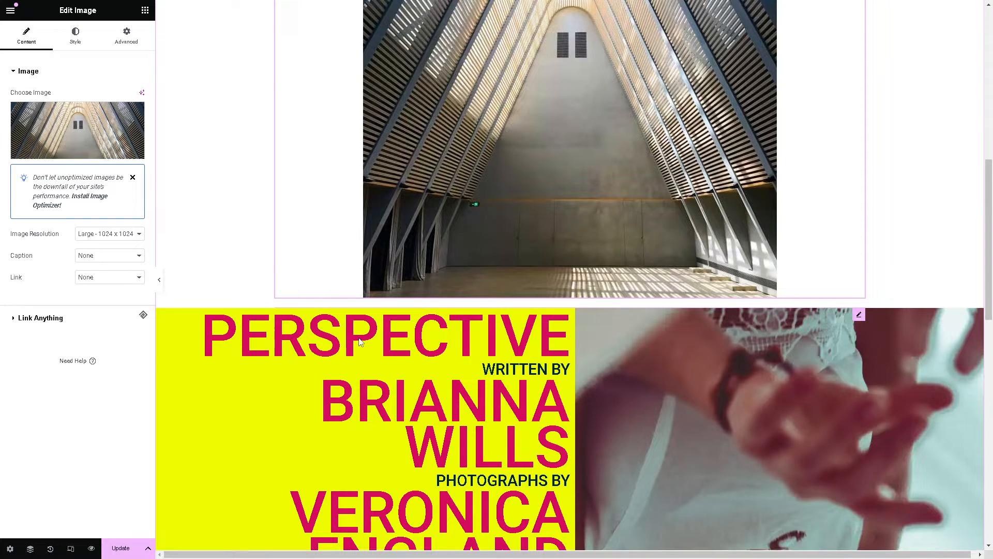
scroll("down", 3)
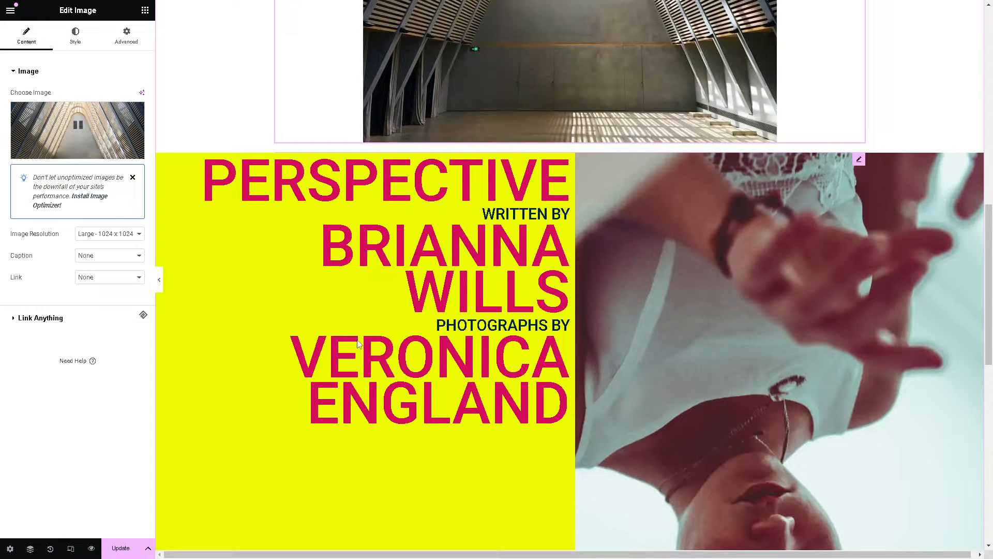
scroll("down", 3)
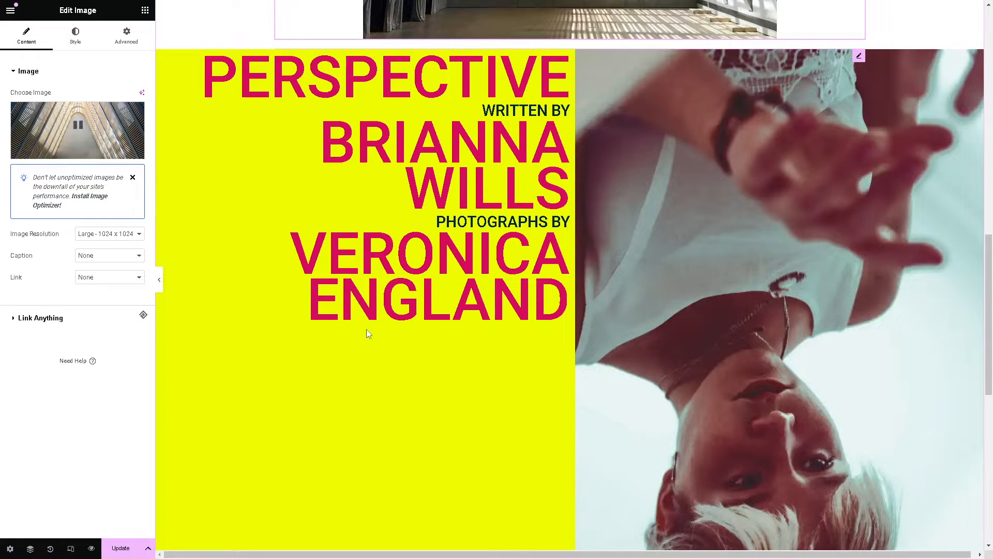
scroll("down", 3)
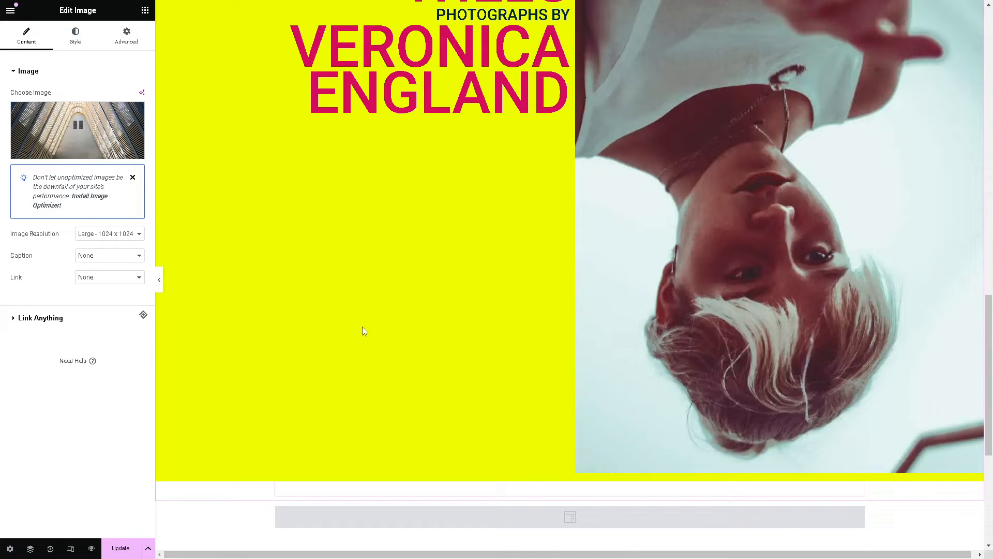
scroll("down", 3)
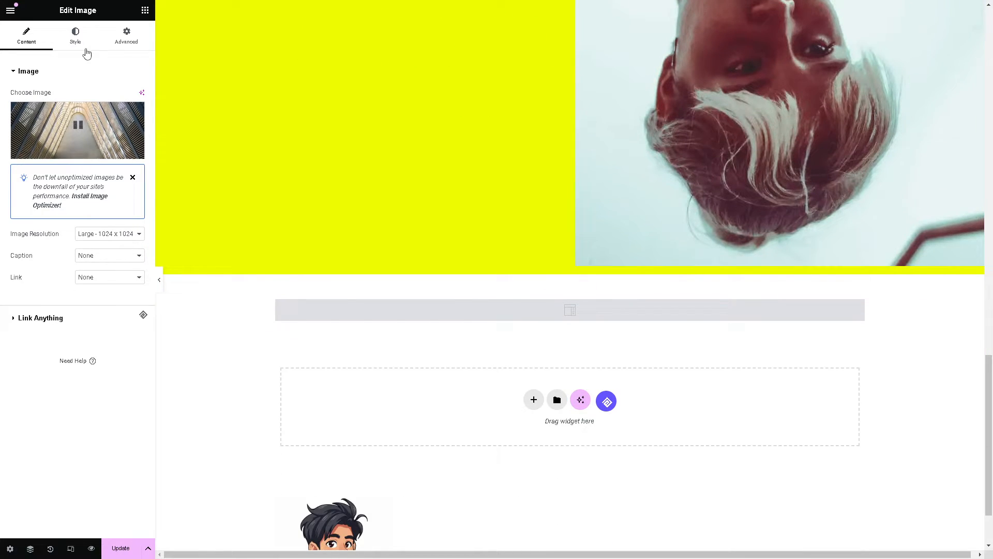
Step: Style the corridor photo to 8% width, 89% max width and 468 px height
left_click(75, 35)
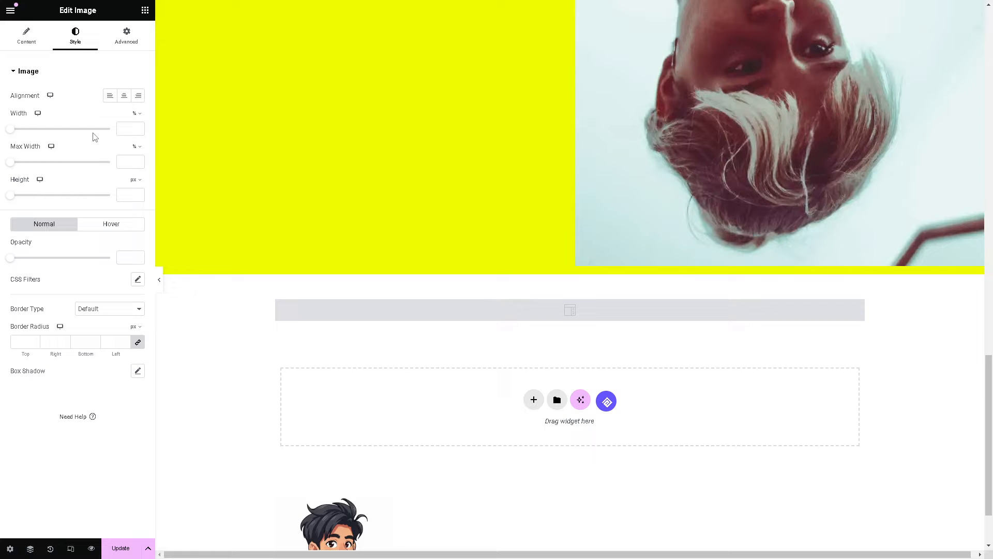
left_click_drag(11, 130, 50, 129)
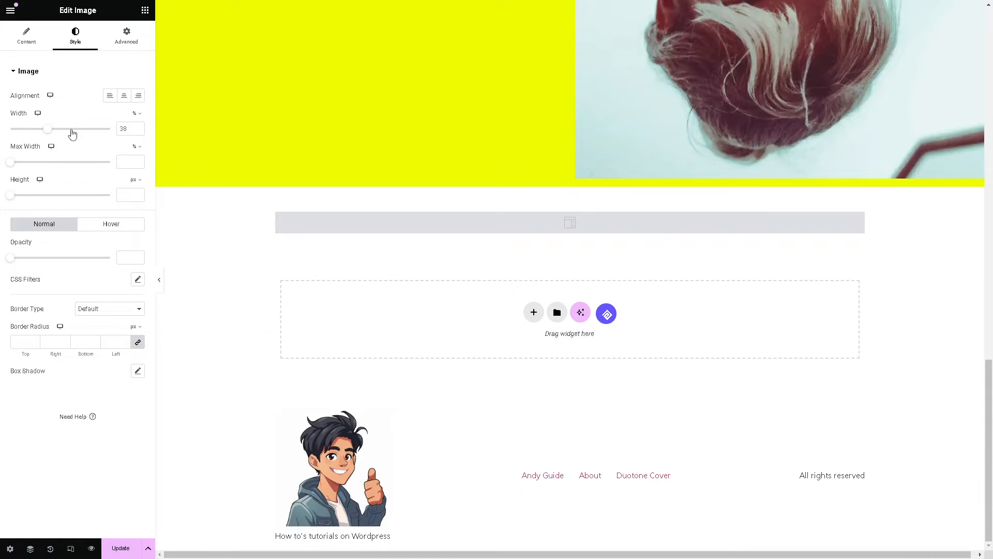
left_click_drag(49, 128, 41, 129)
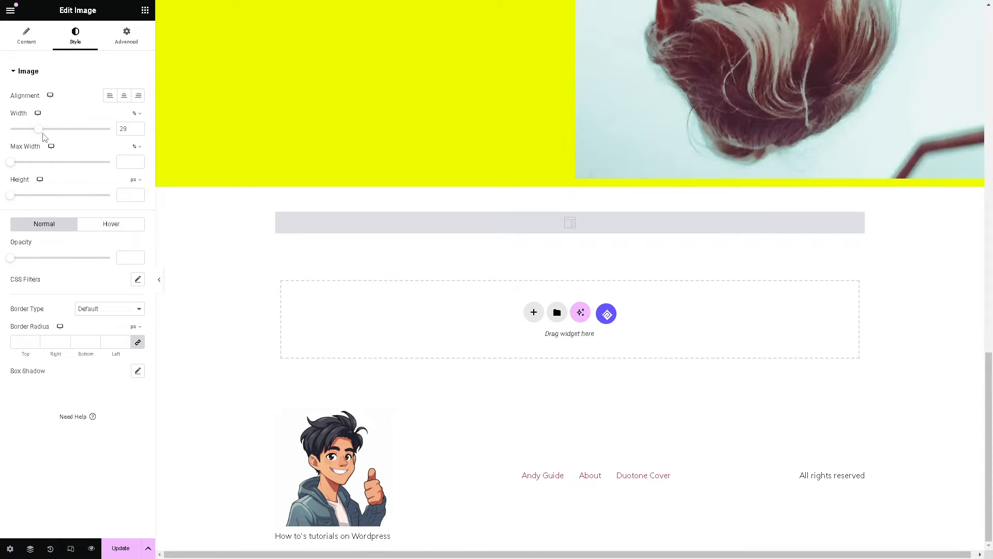
left_click_drag(41, 129, 60, 129)
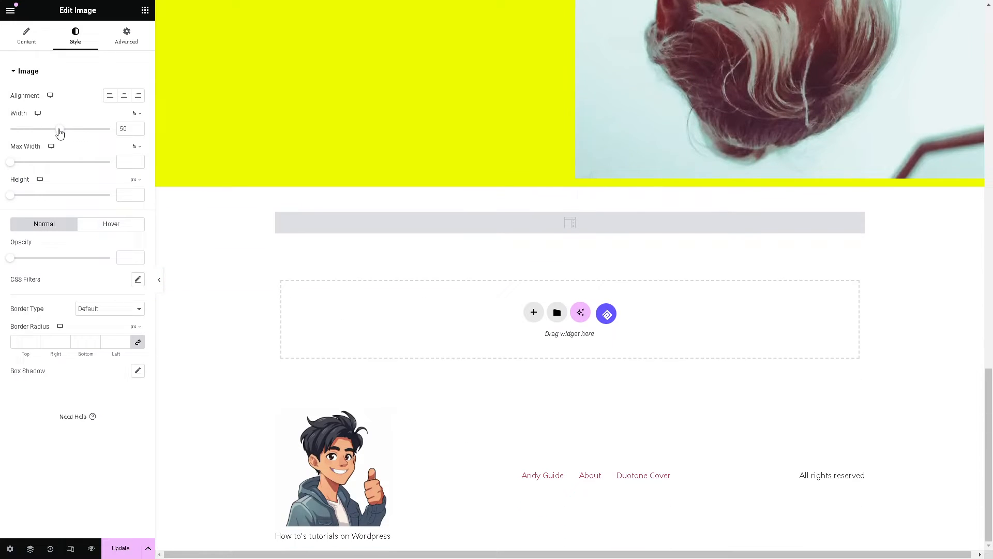
left_click_drag(60, 128, 18, 128)
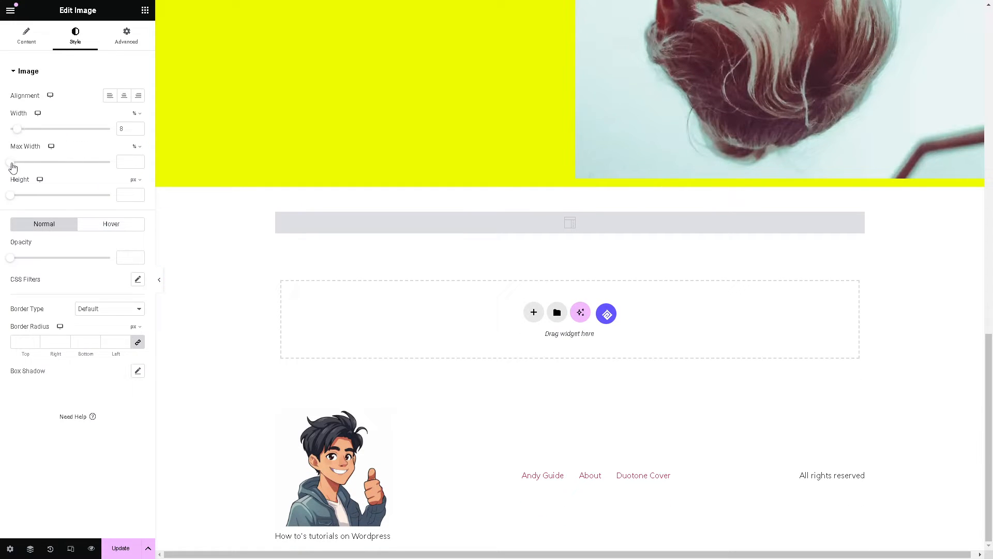
left_click_drag(12, 163, 100, 163)
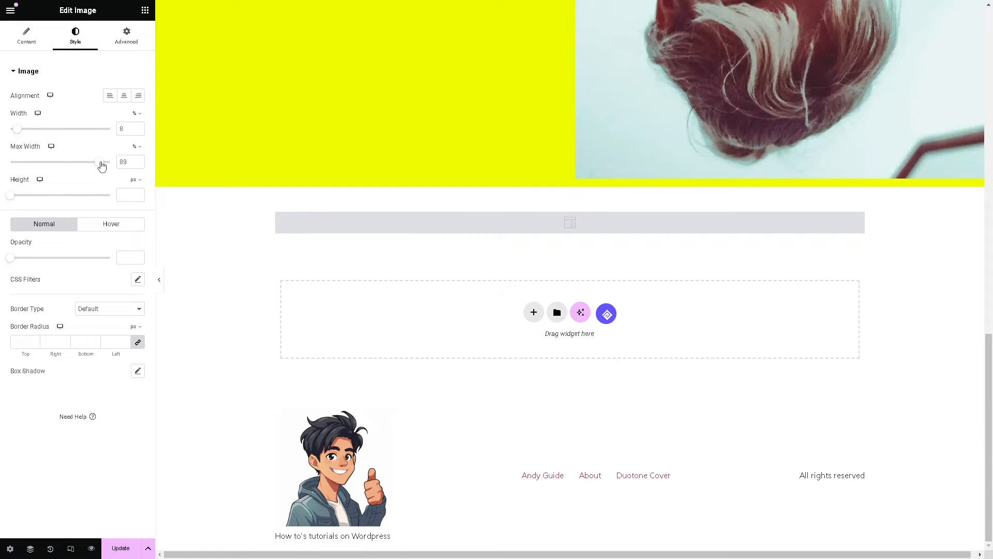
left_click_drag(10, 196, 42, 196)
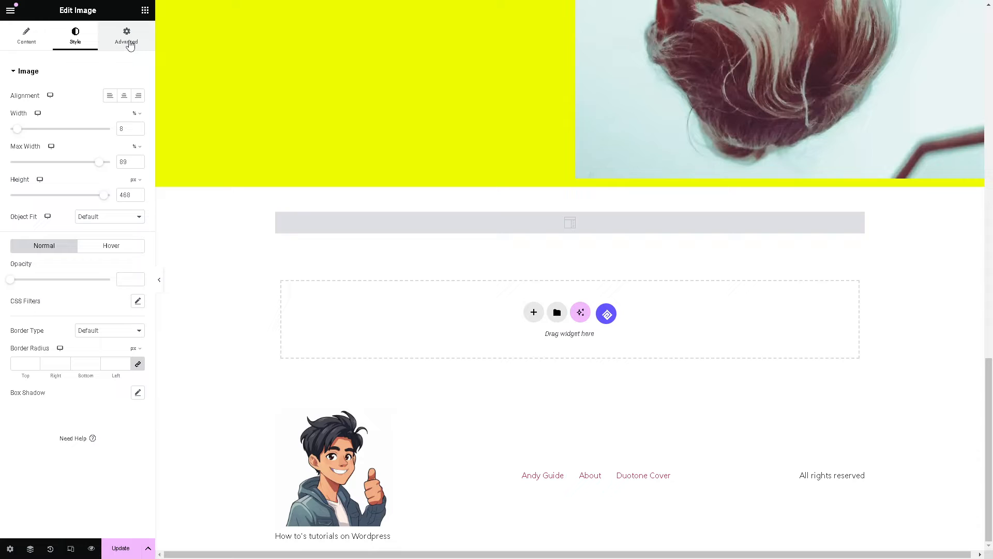
mouse_move(47, 442)
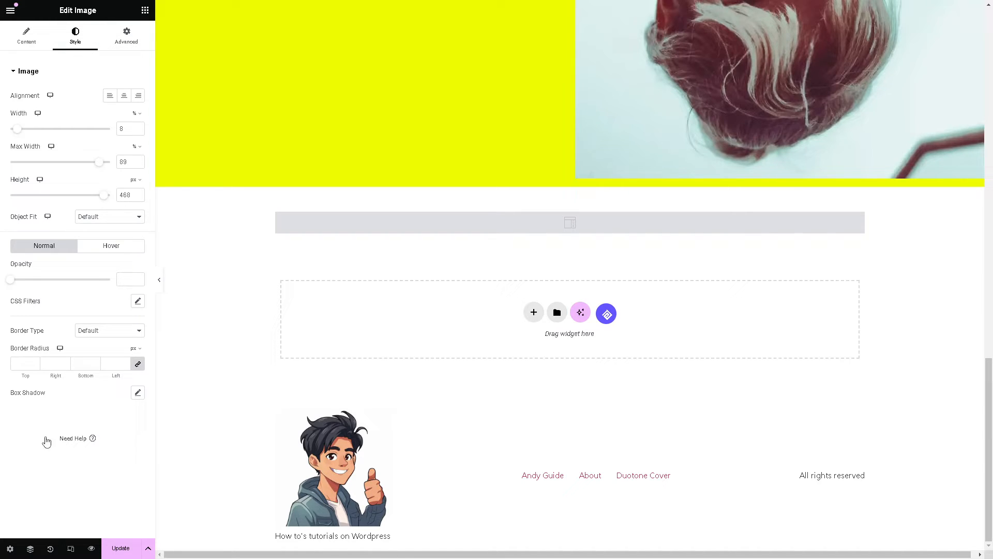
Step: Add a box shadow to the photo with horizontal offset 63 and blur 10
left_click(138, 392)
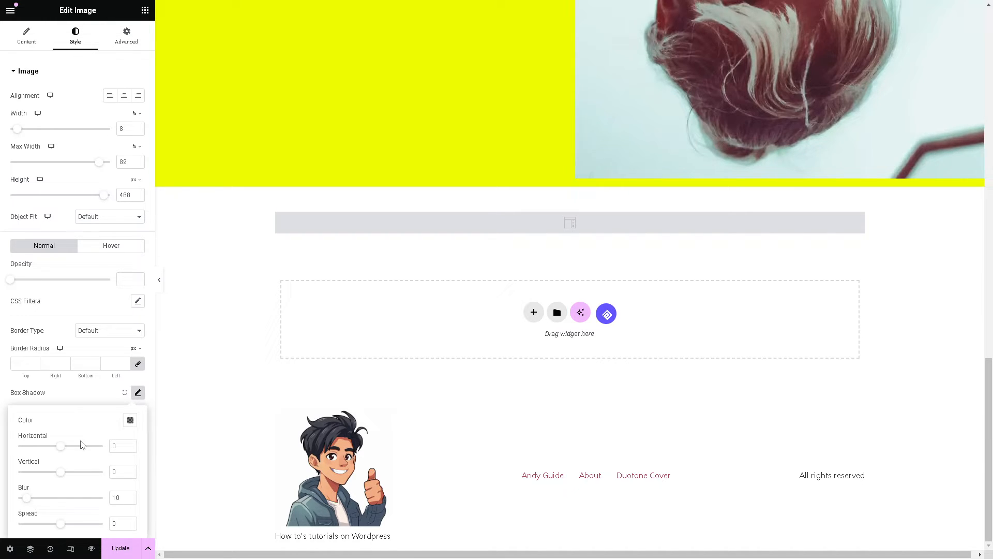
left_click_drag(60, 445, 89, 445)
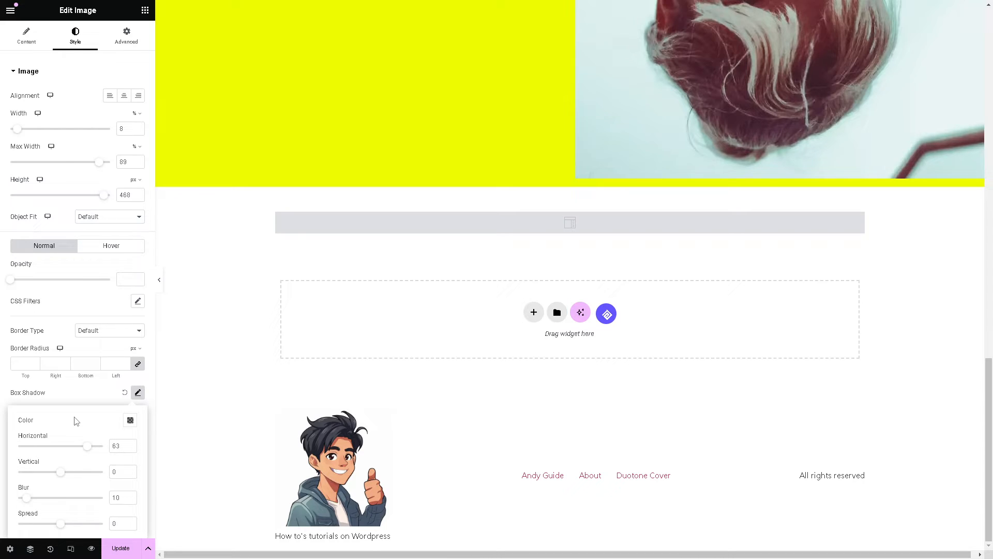
mouse_move(89, 159)
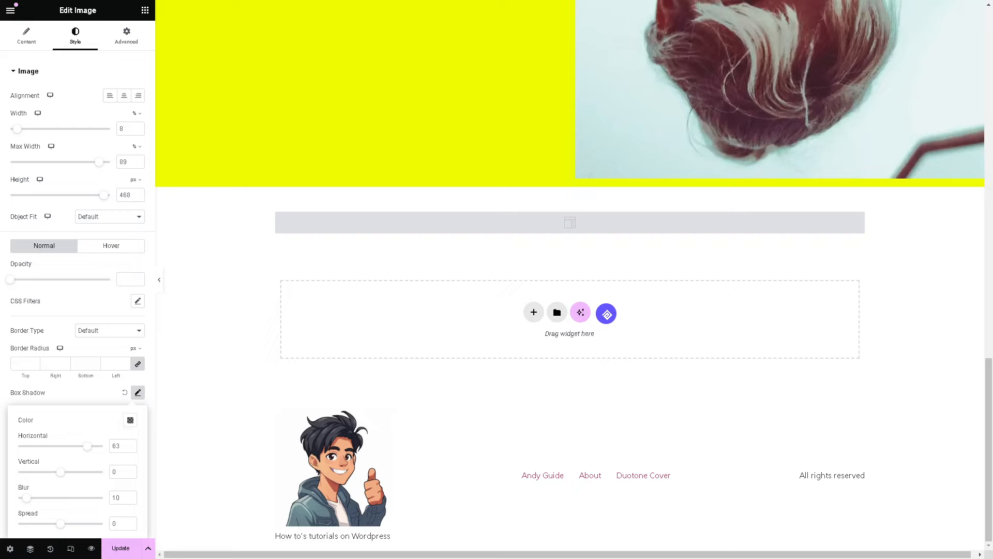
mouse_move(226, 417)
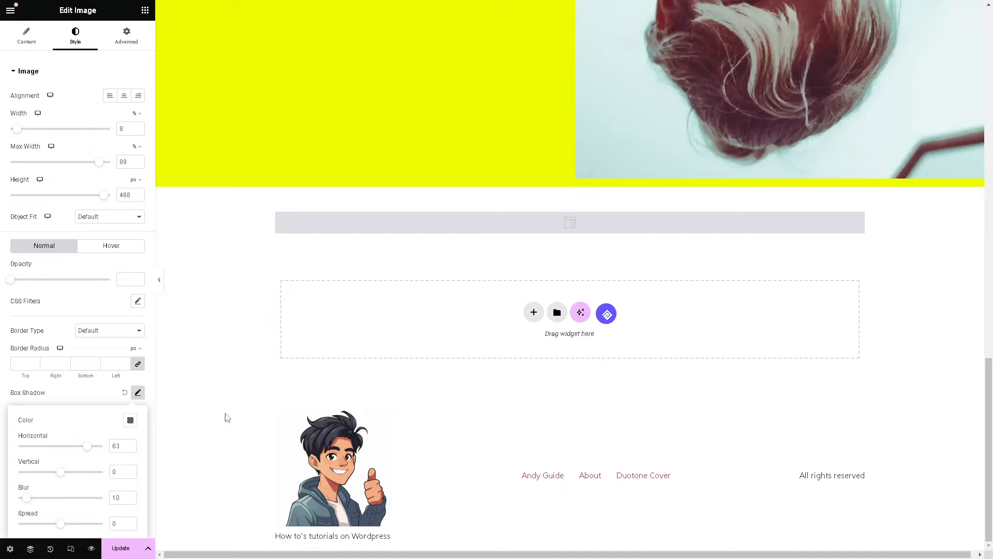
mouse_move(9, 548)
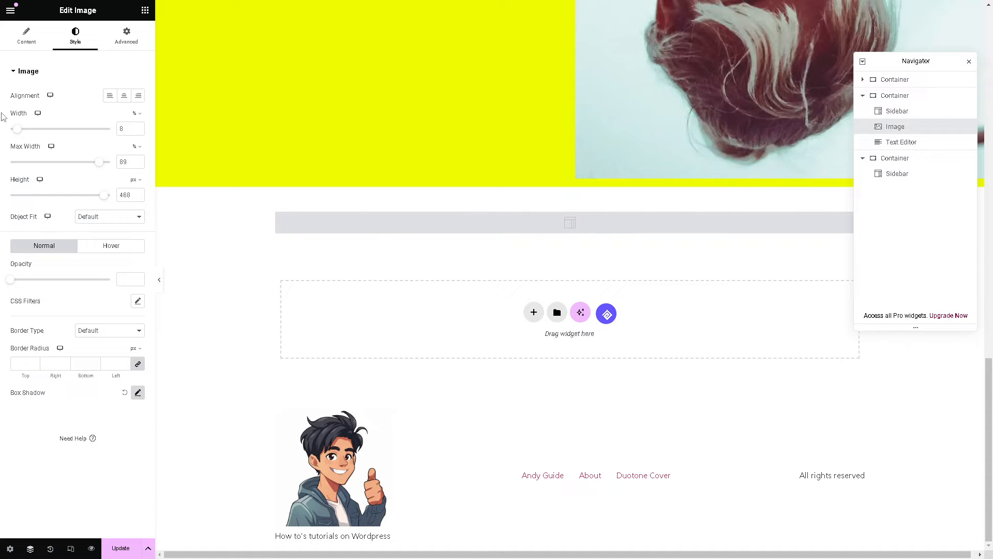
mouse_move(913, 127)
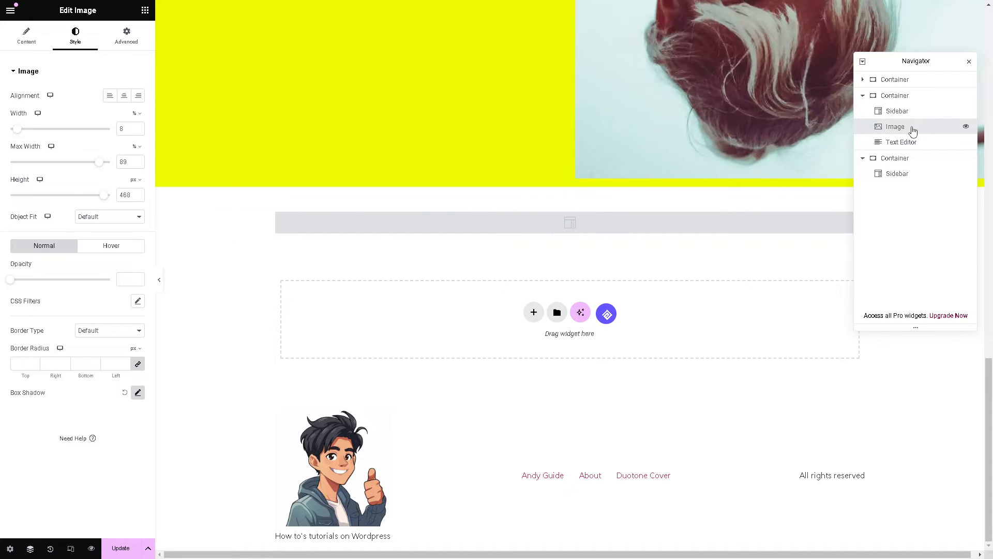
Step: Move the Image and Sidebar via the Navigator into the first container, leaving only the text editor in the second
left_click_drag(916, 61, 879, 173)
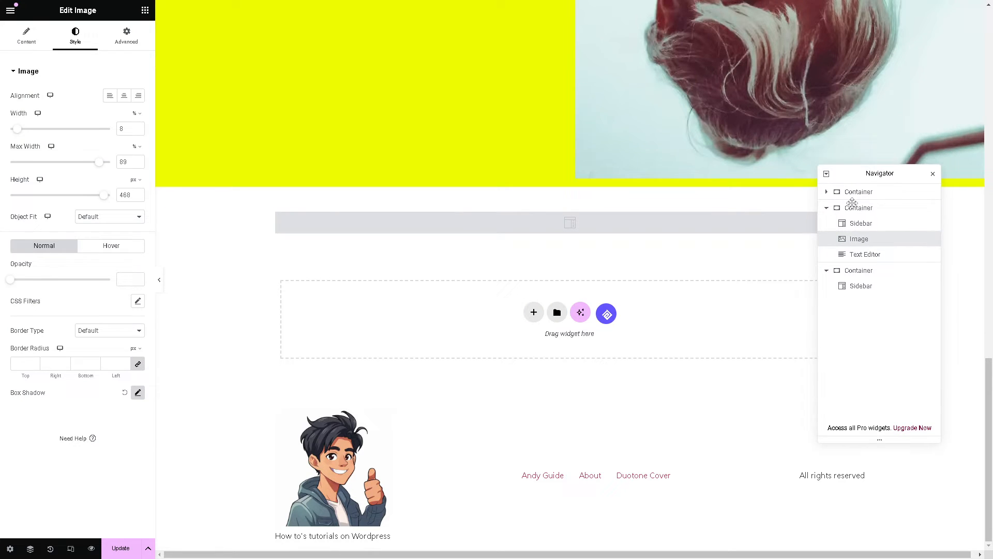
left_click_drag(879, 173, 868, 237)
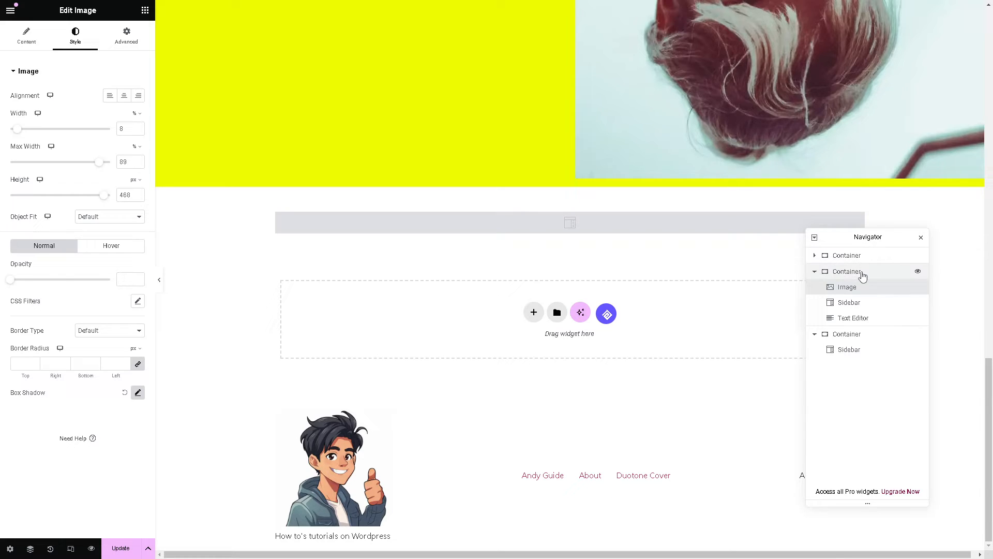
left_click(816, 256)
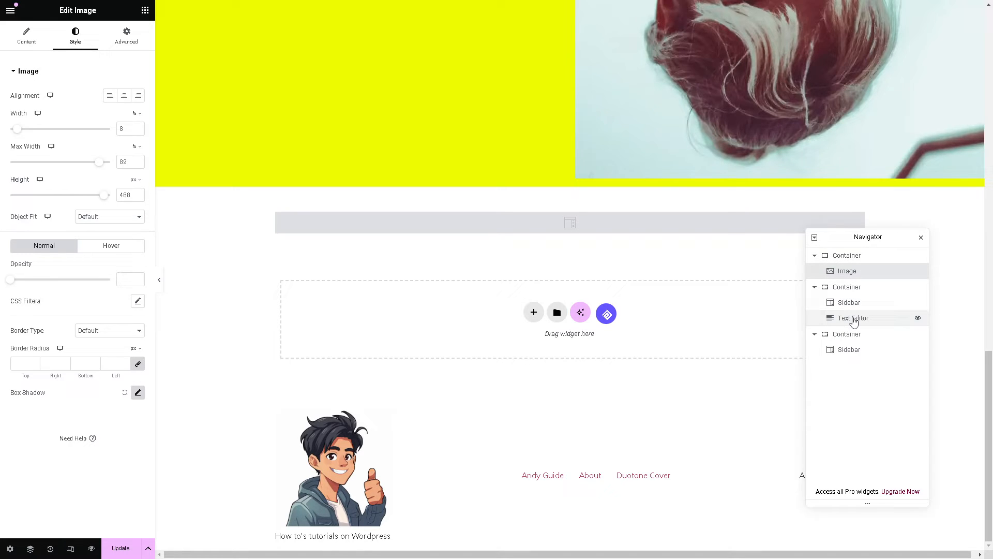
left_click(853, 303)
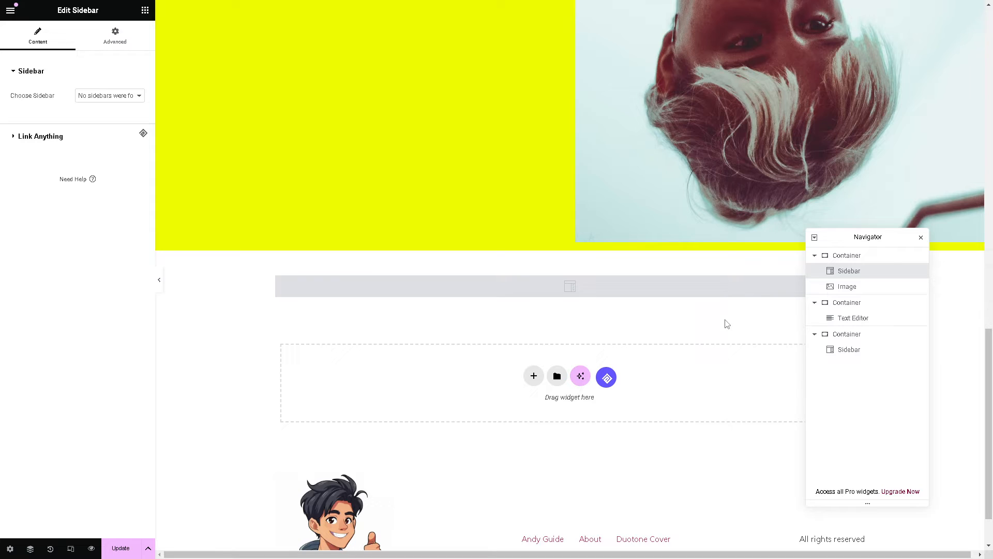
mouse_move(883, 286)
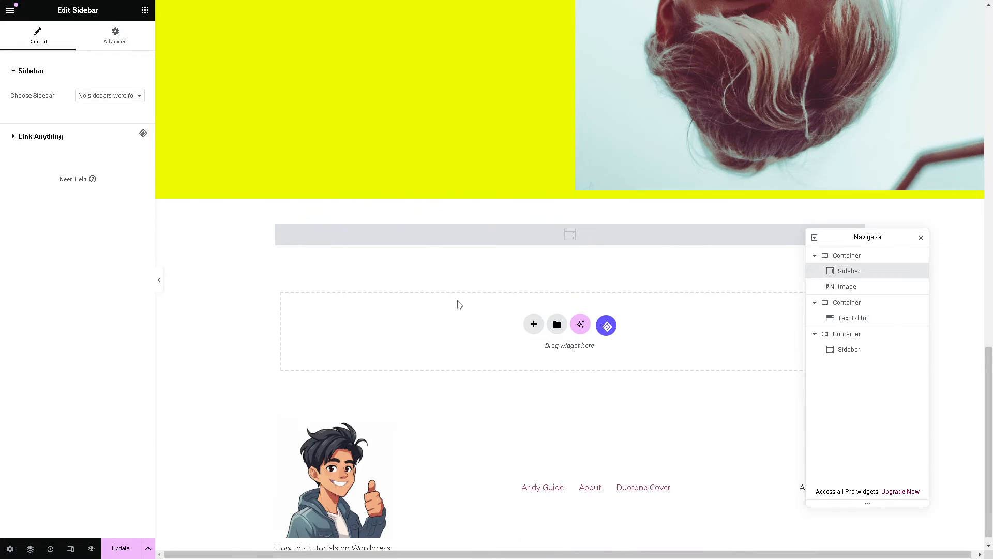
mouse_move(459, 323)
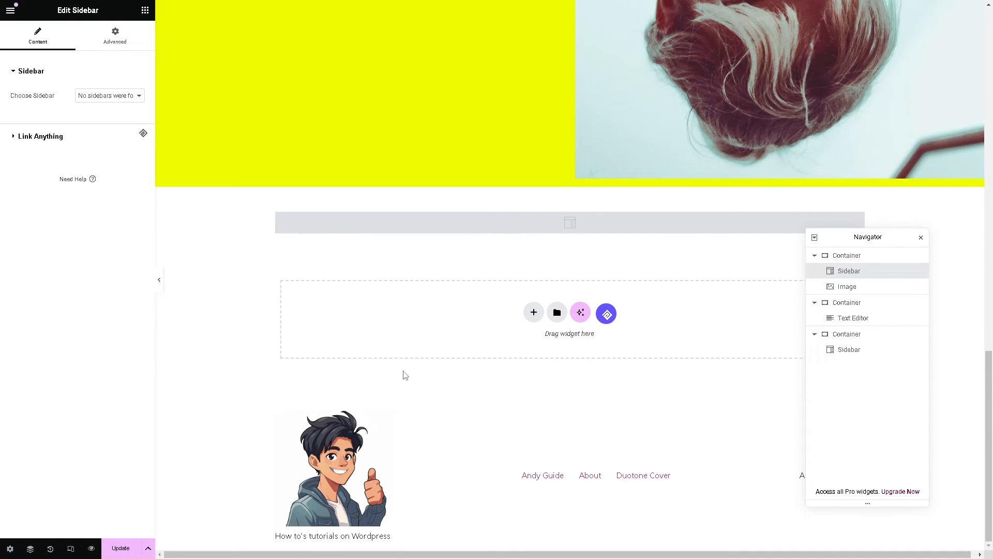
mouse_move(406, 343)
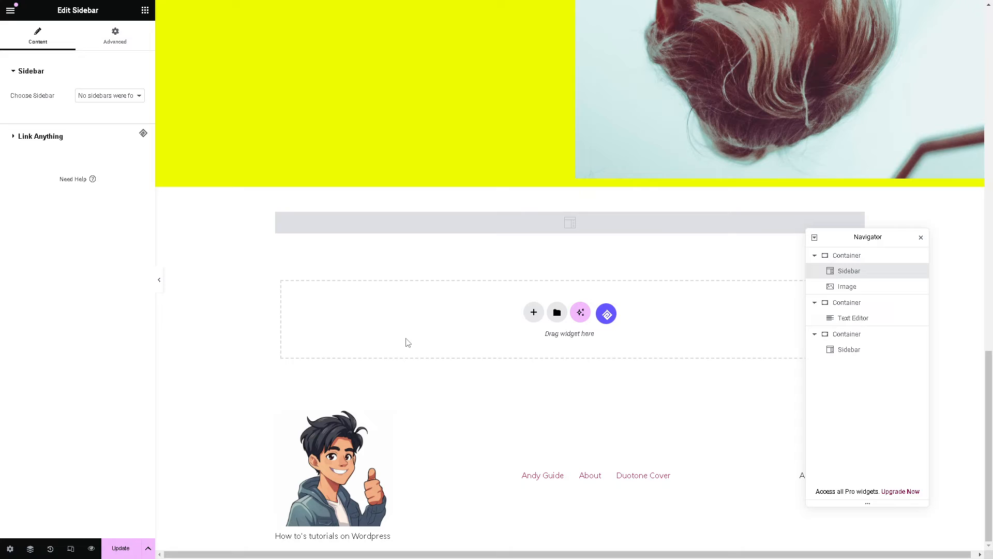
mouse_move(388, 281)
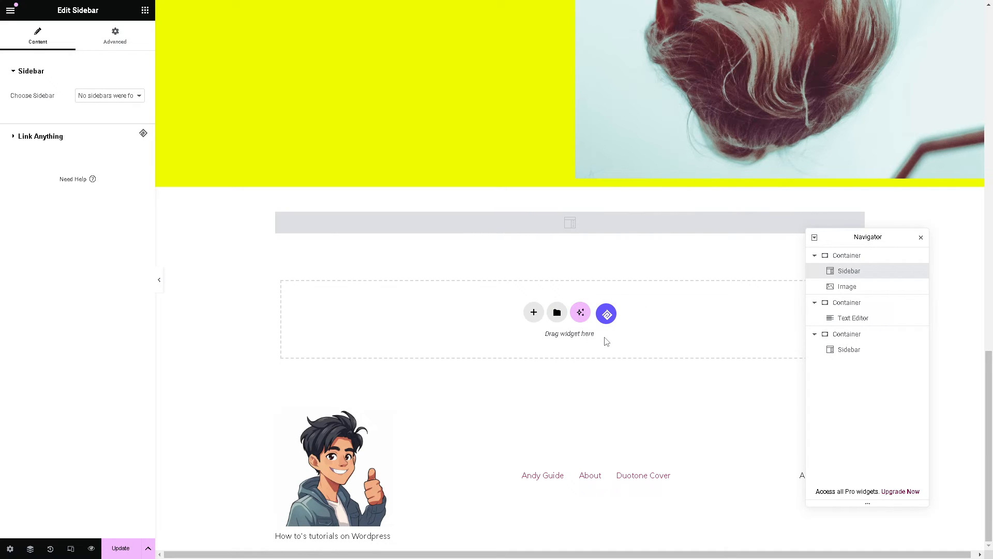
mouse_move(602, 345)
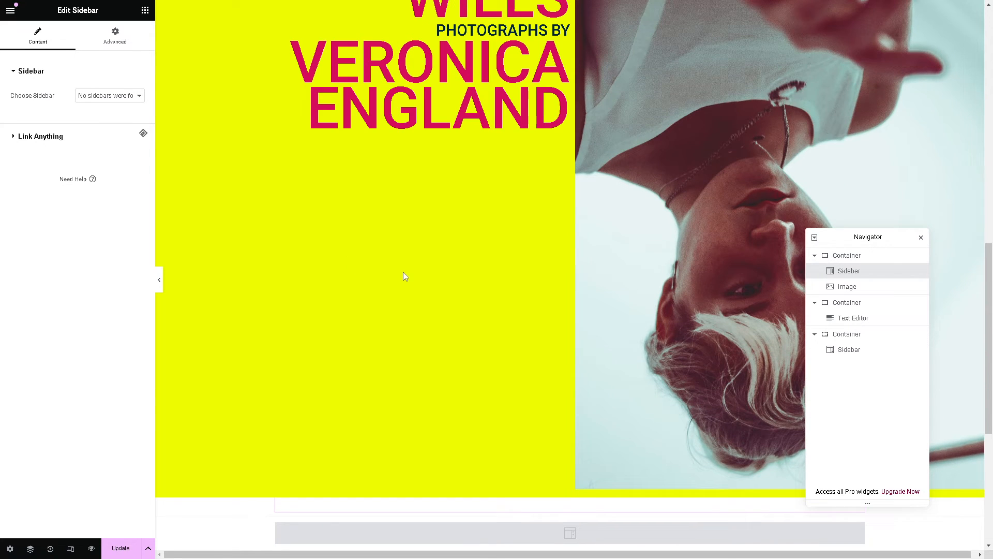
mouse_move(440, 282)
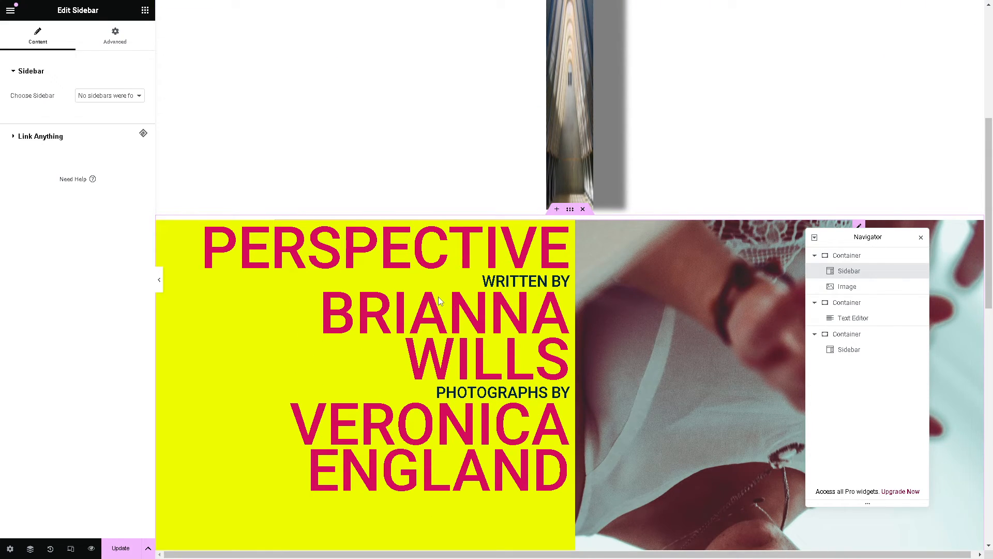
Step: Scroll back to the page top showing the Duotone Cover title and empty drop area
scroll("down", 3)
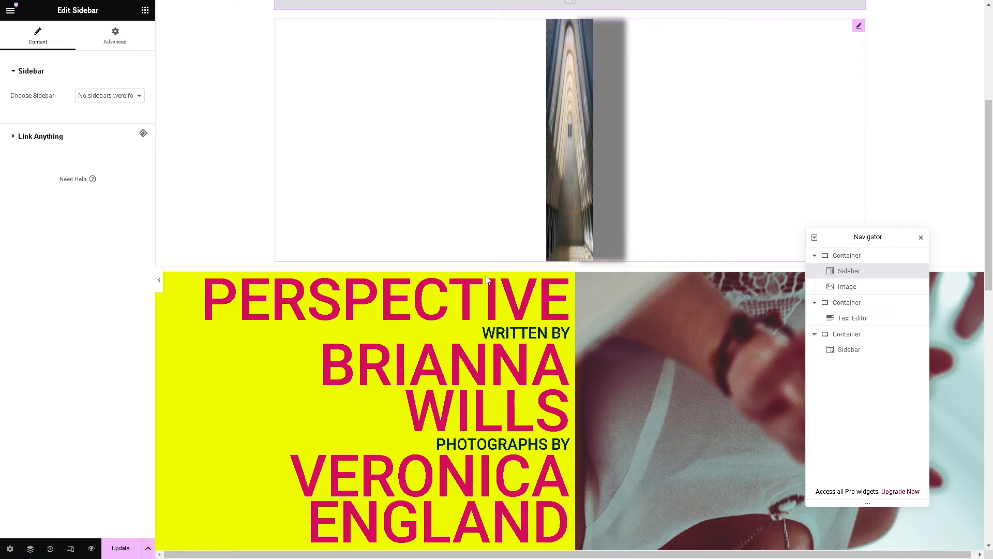
scroll("down", 3)
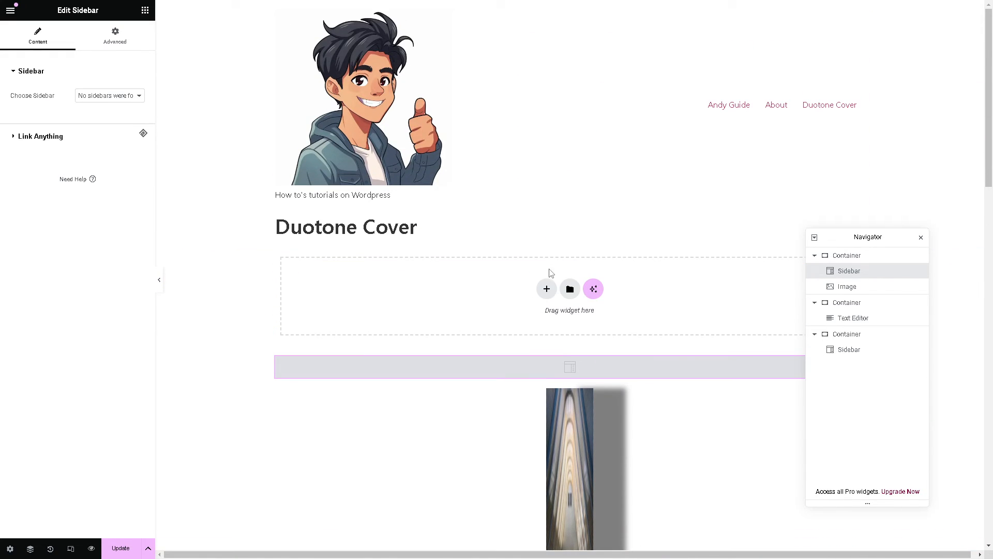
mouse_move(546, 288)
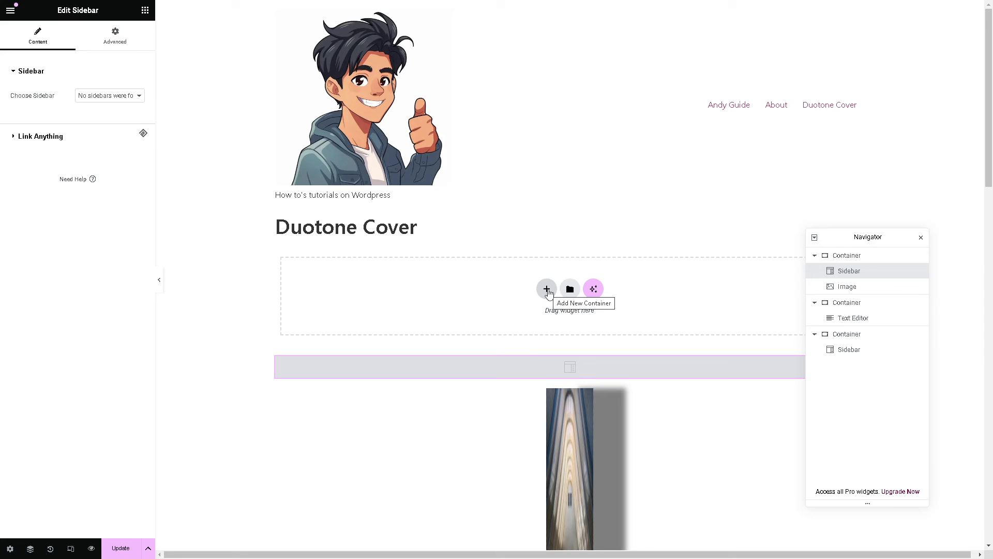
Step: Browse the template library's Blocks, view the Save option, and close it without inserting anything
left_click(569, 289)
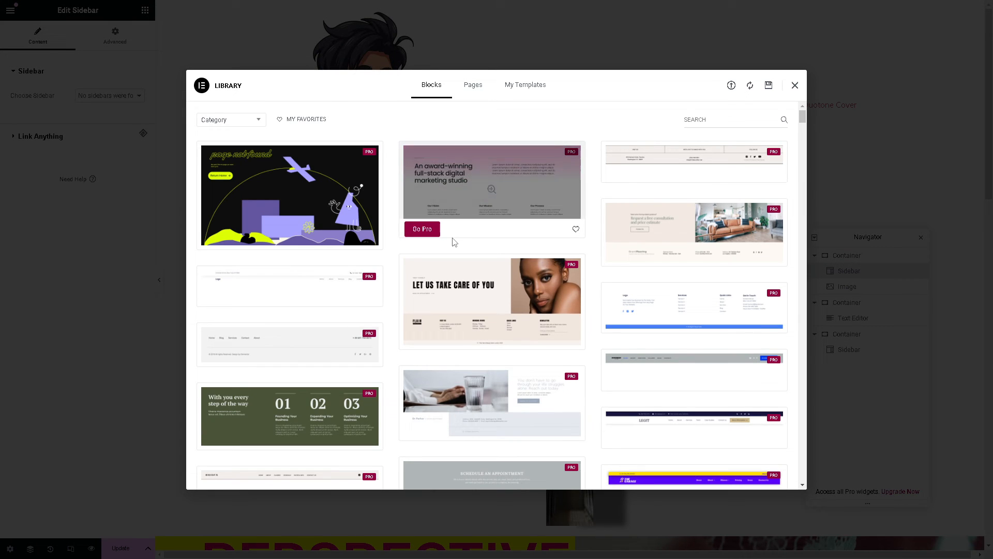
scroll("down", 3)
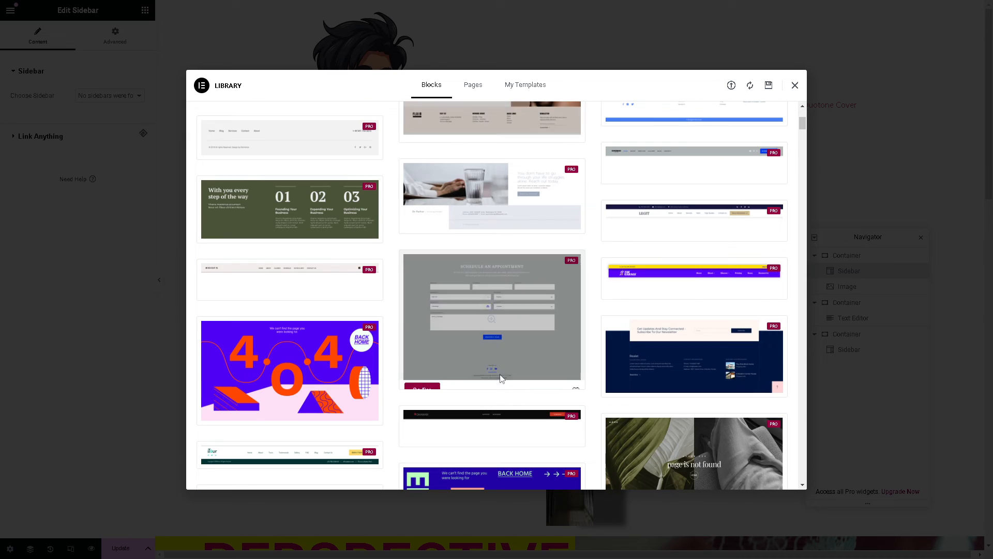
scroll("down", 3)
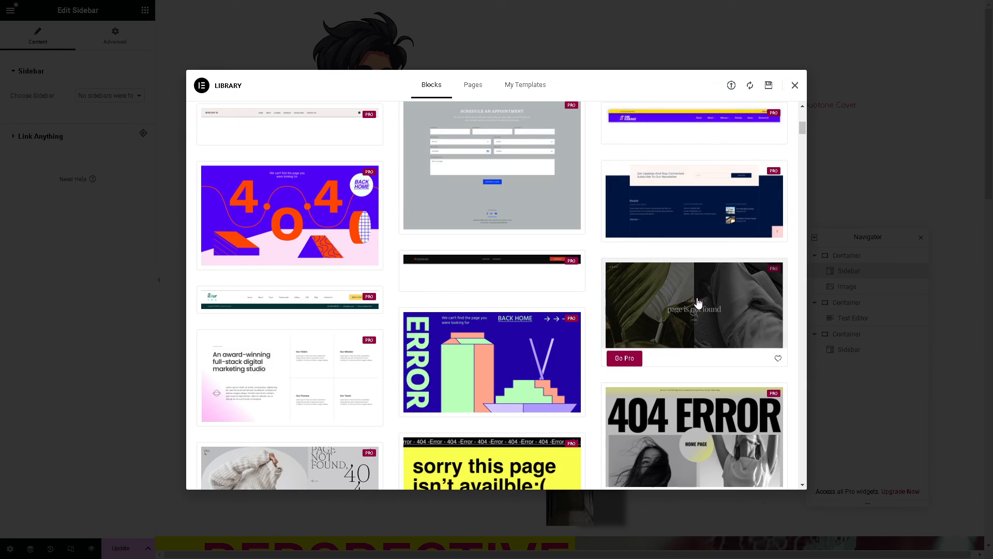
scroll("down", 3)
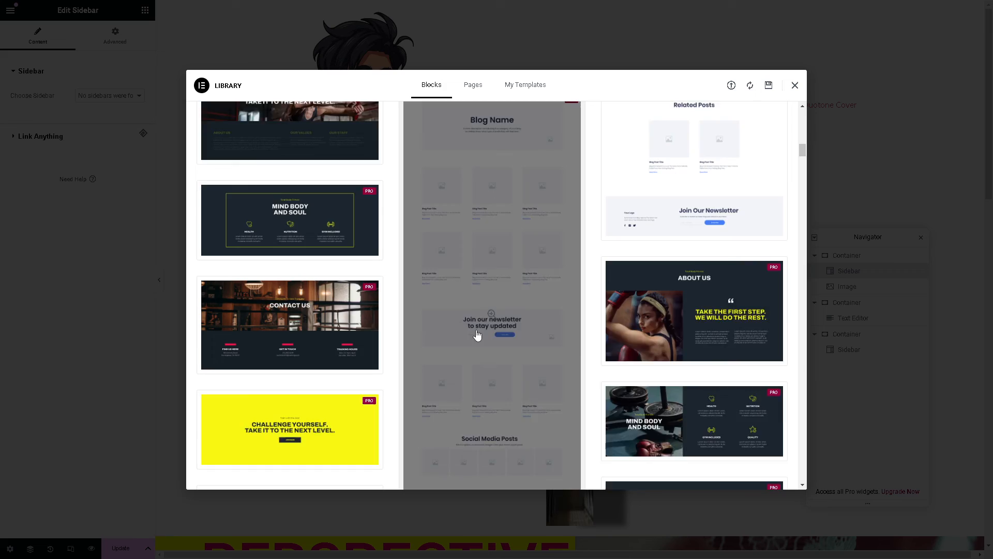
scroll("down", 3)
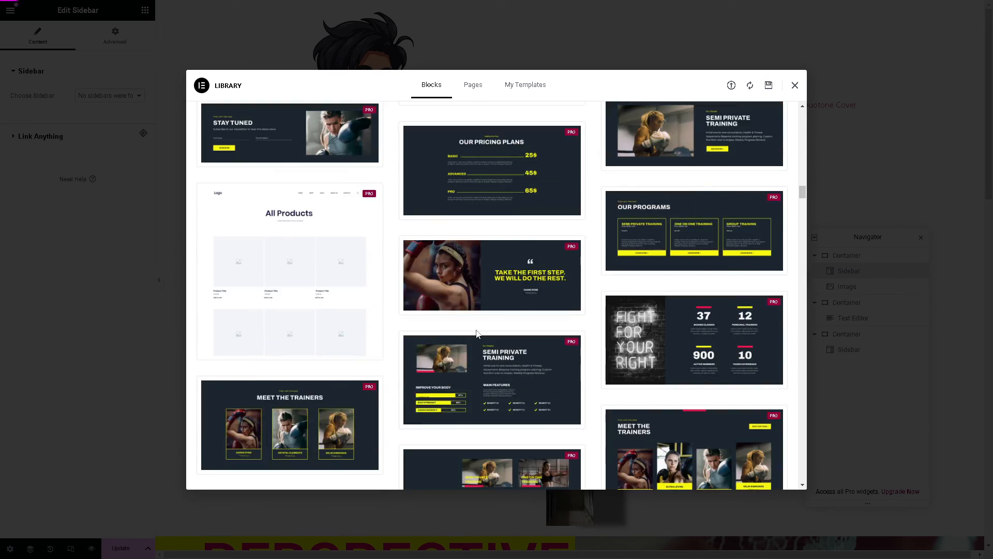
scroll("down", 3)
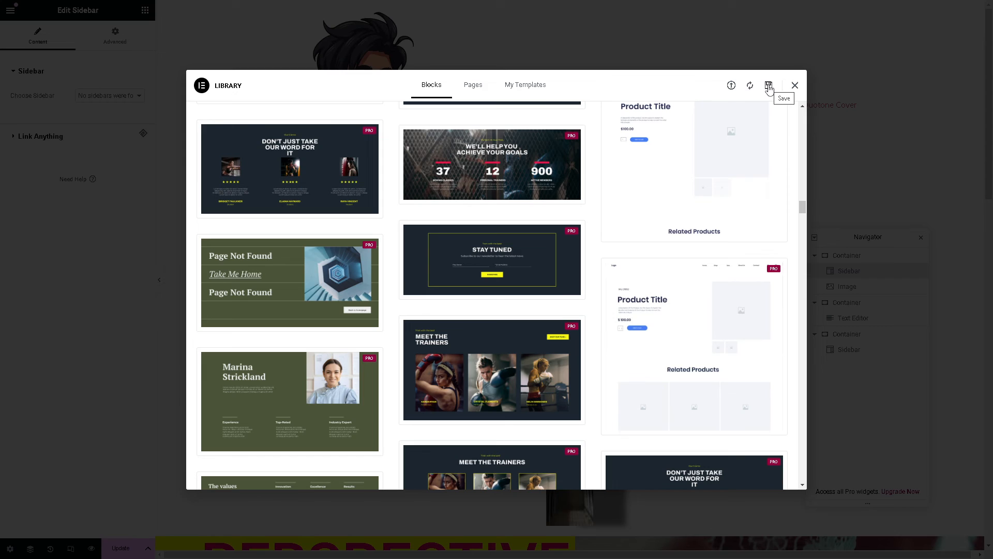
left_click(769, 86)
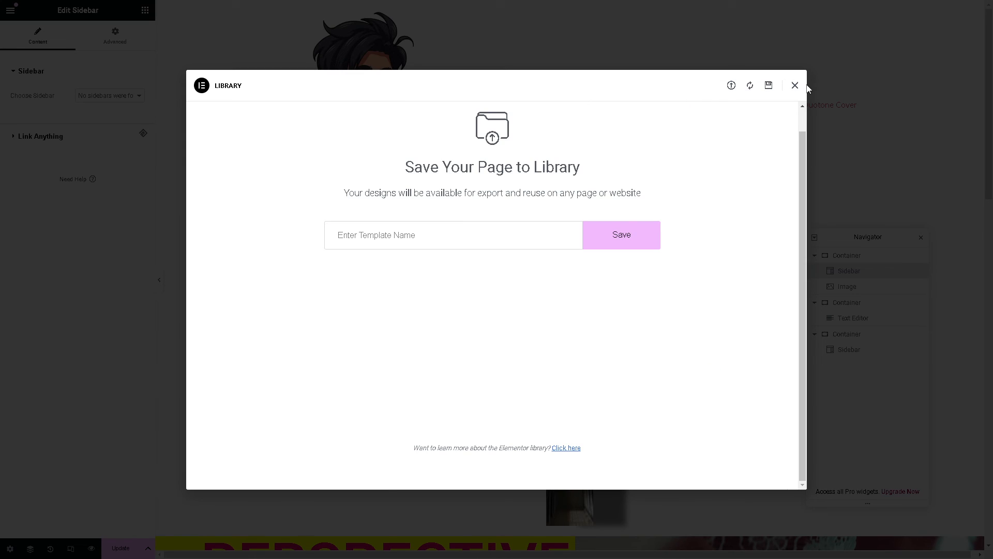
left_click(795, 86)
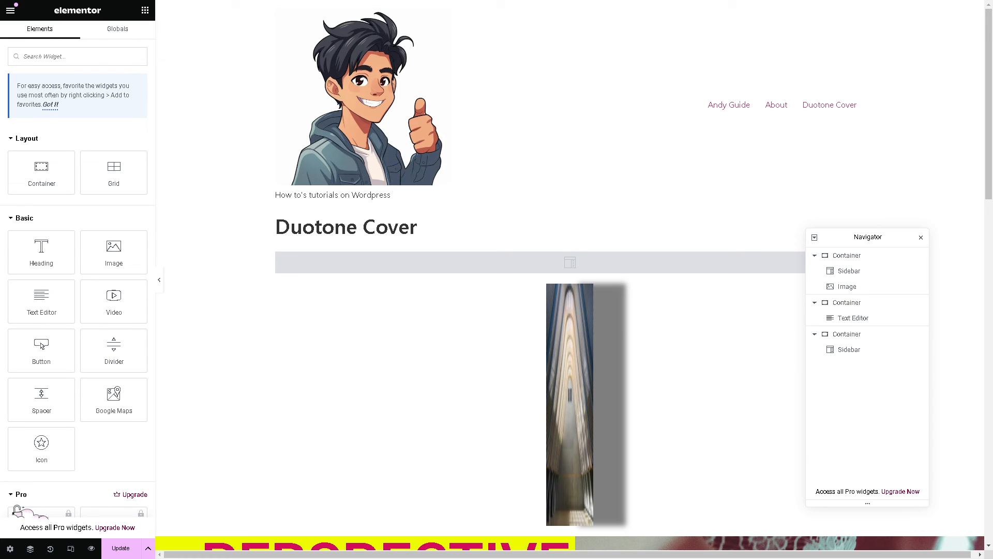
Step: Select the corridor image in the Navigator to reopen its style settings
scroll("down", 3)
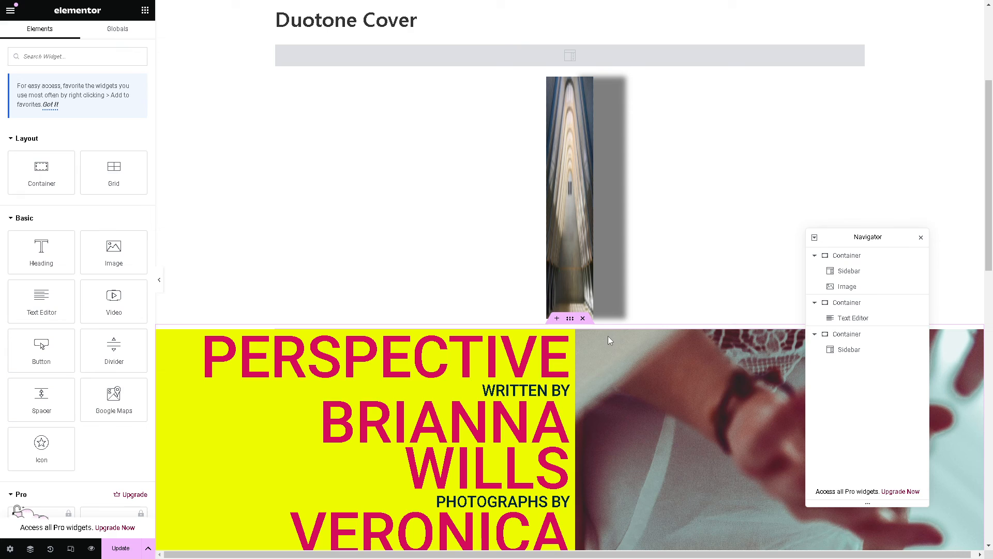
scroll("down", 3)
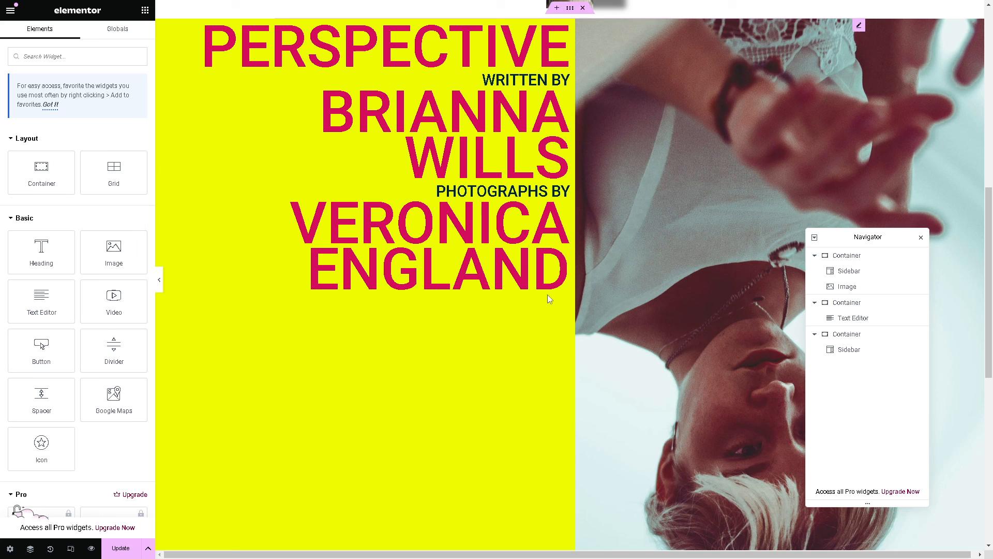
scroll("down", 3)
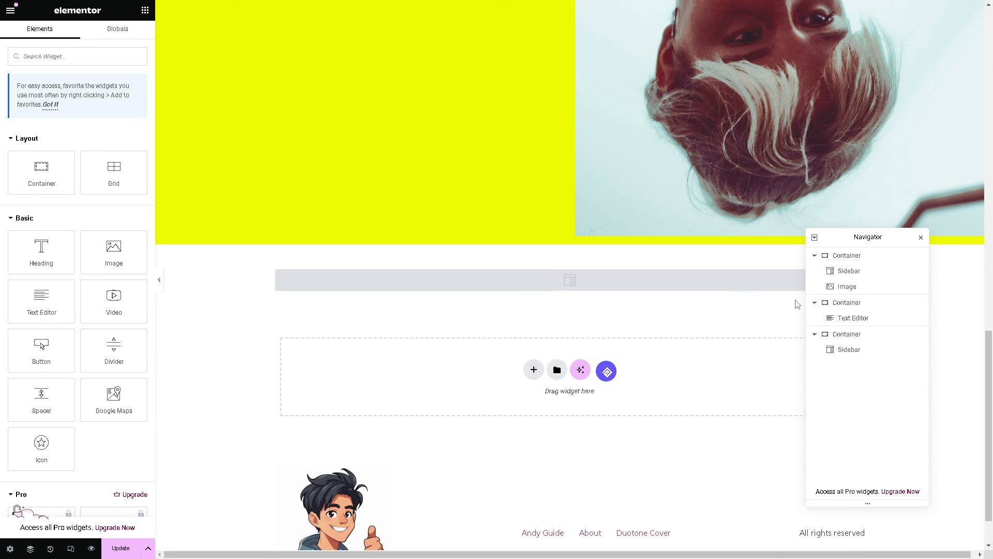
left_click(848, 281)
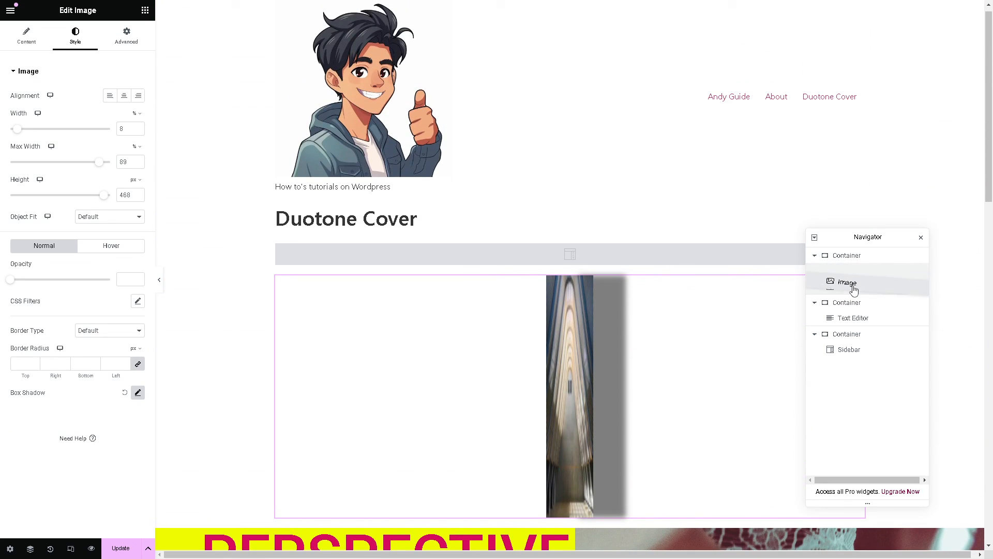